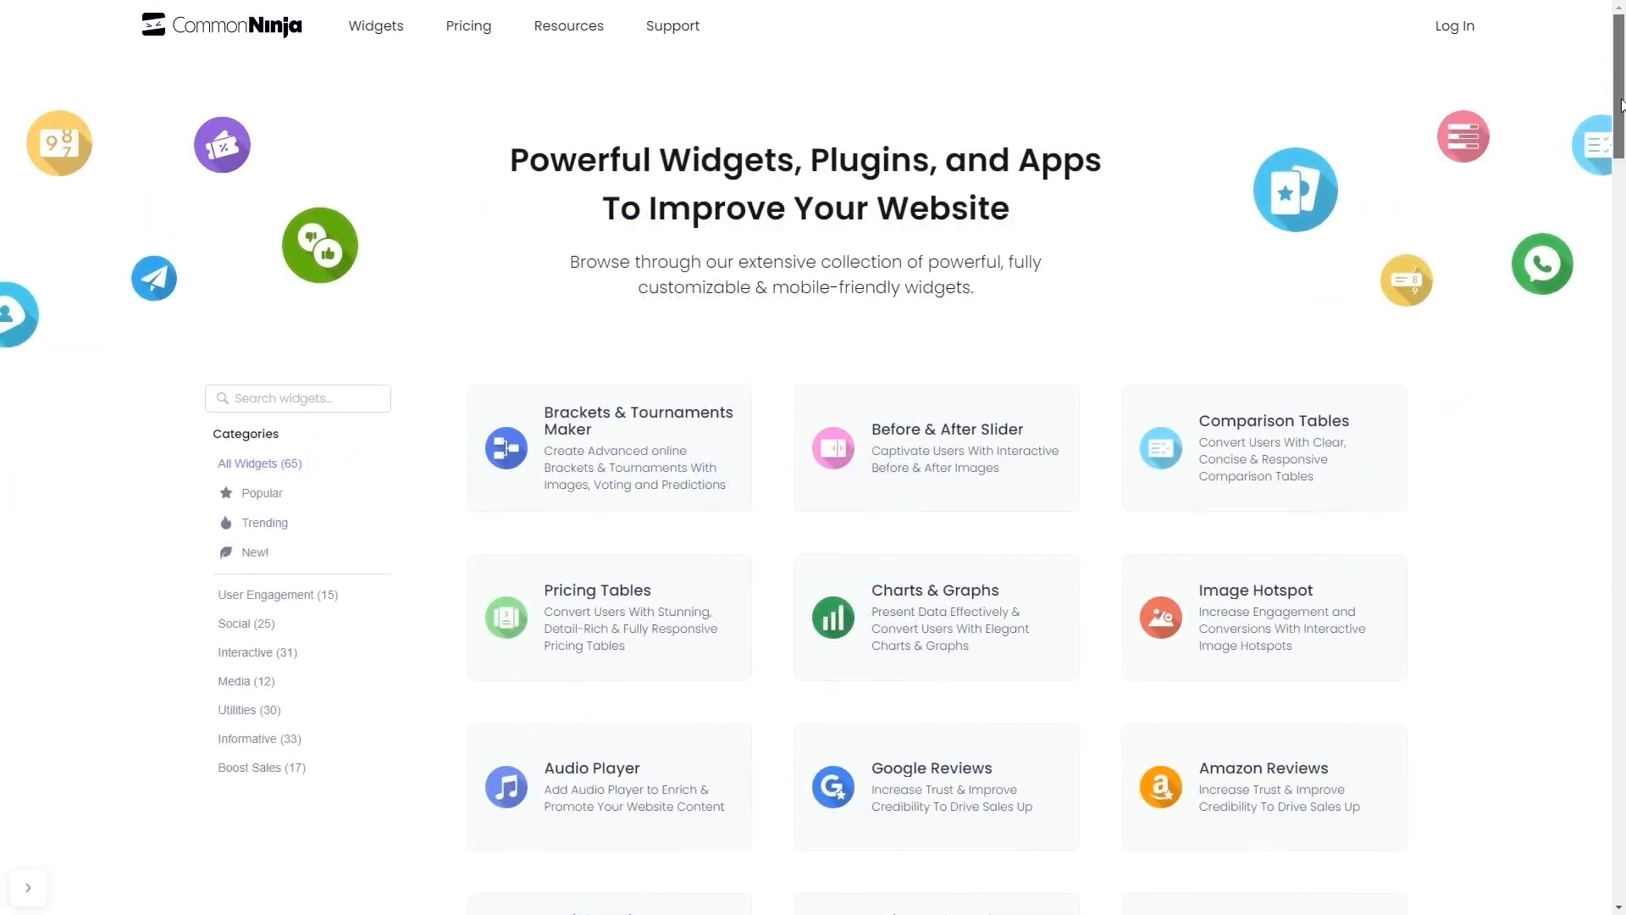
Create a new glossary widget from the Common Ninja catalog and open it in the editor
scroll("down", 3)
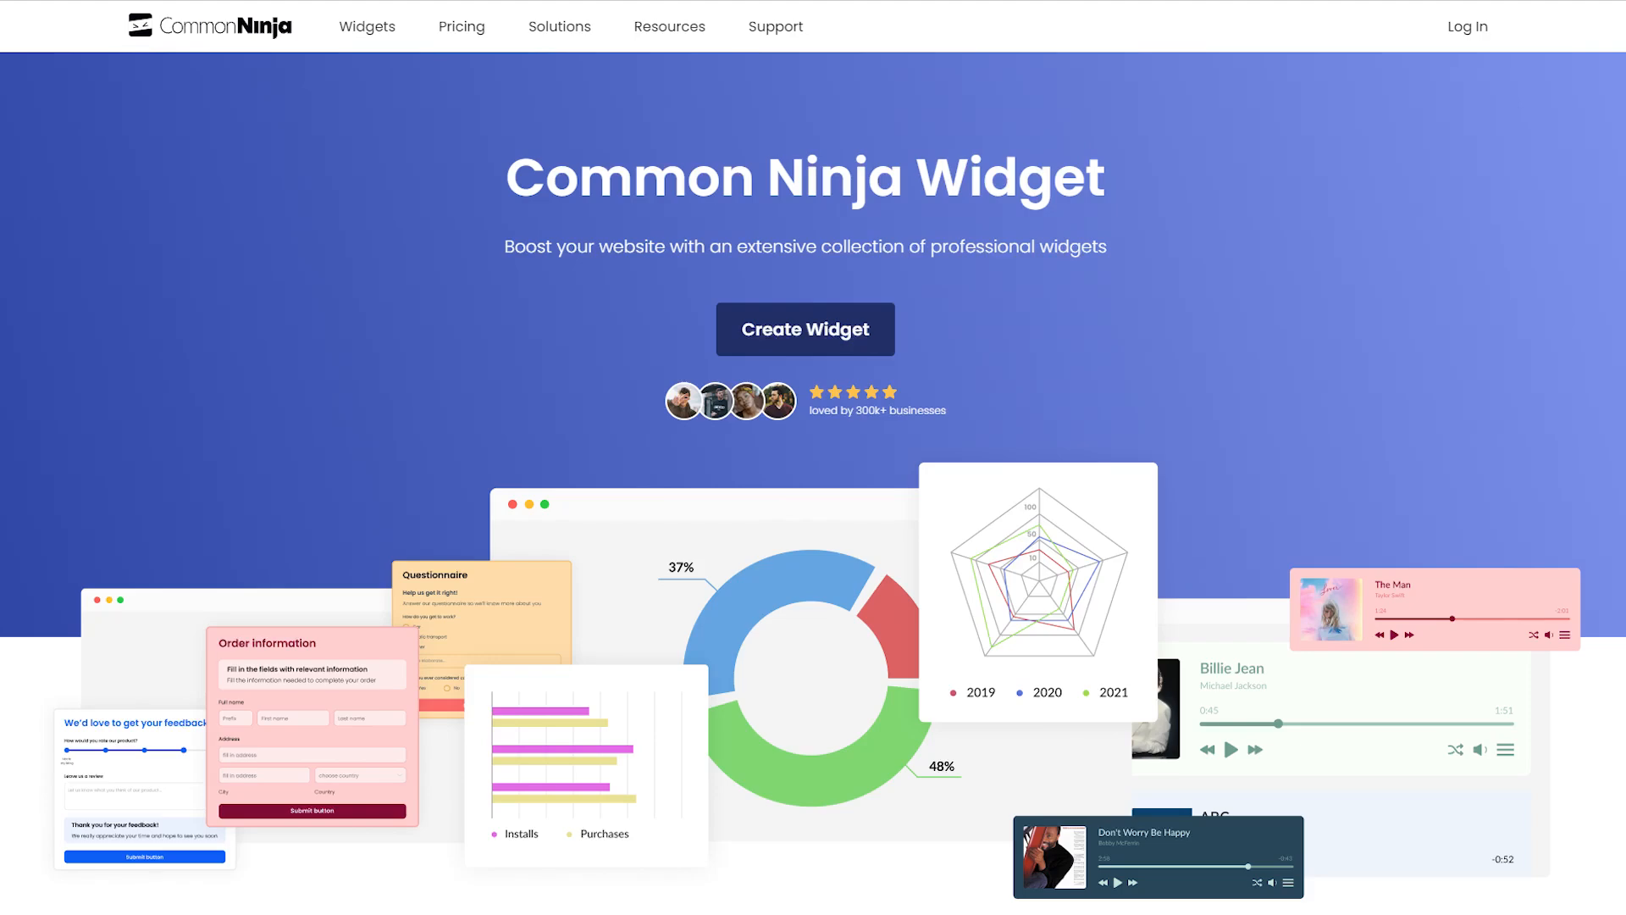
left_click(803, 328)
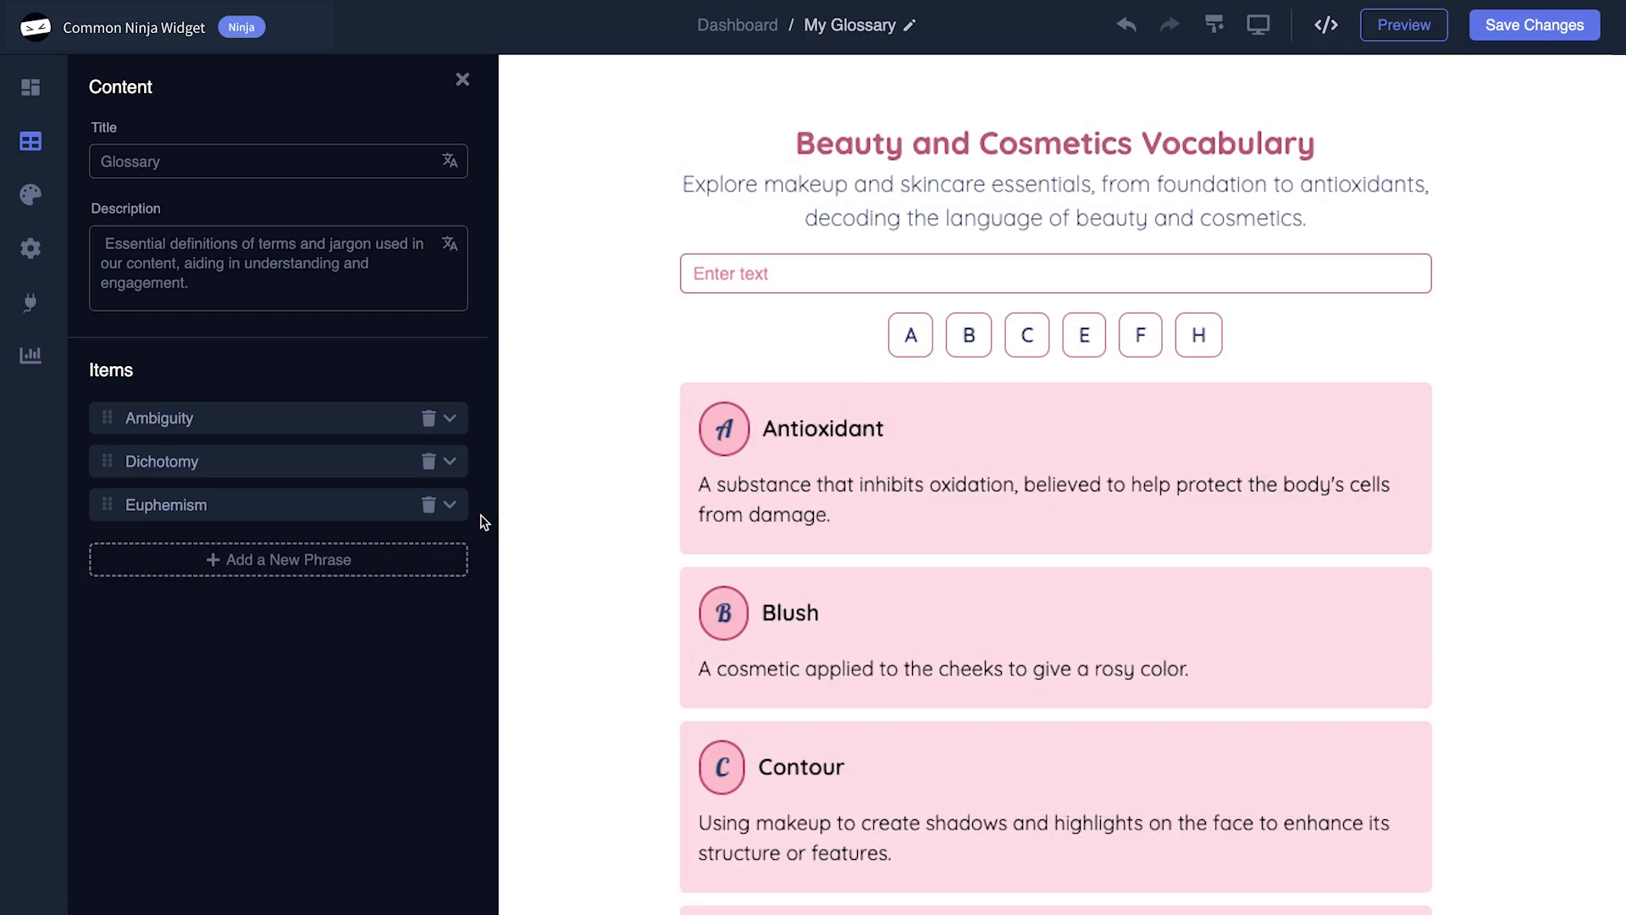
Add a fourth glossary entry, New Phrase, and expand its empty term and definition fields
left_click(277, 559)
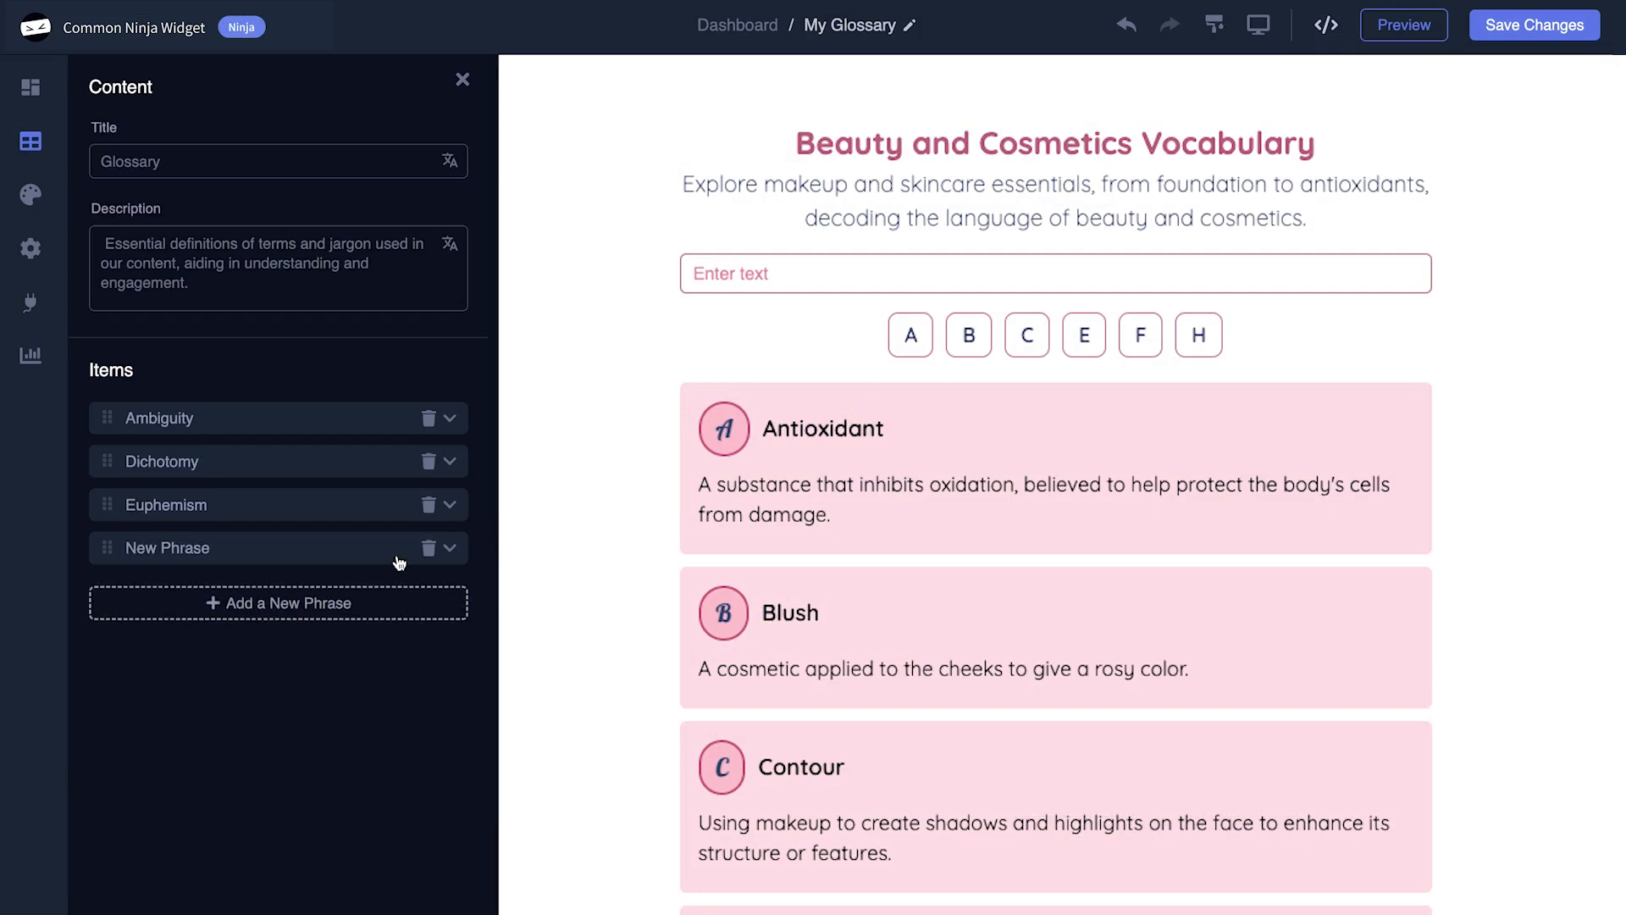
left_click(449, 548)
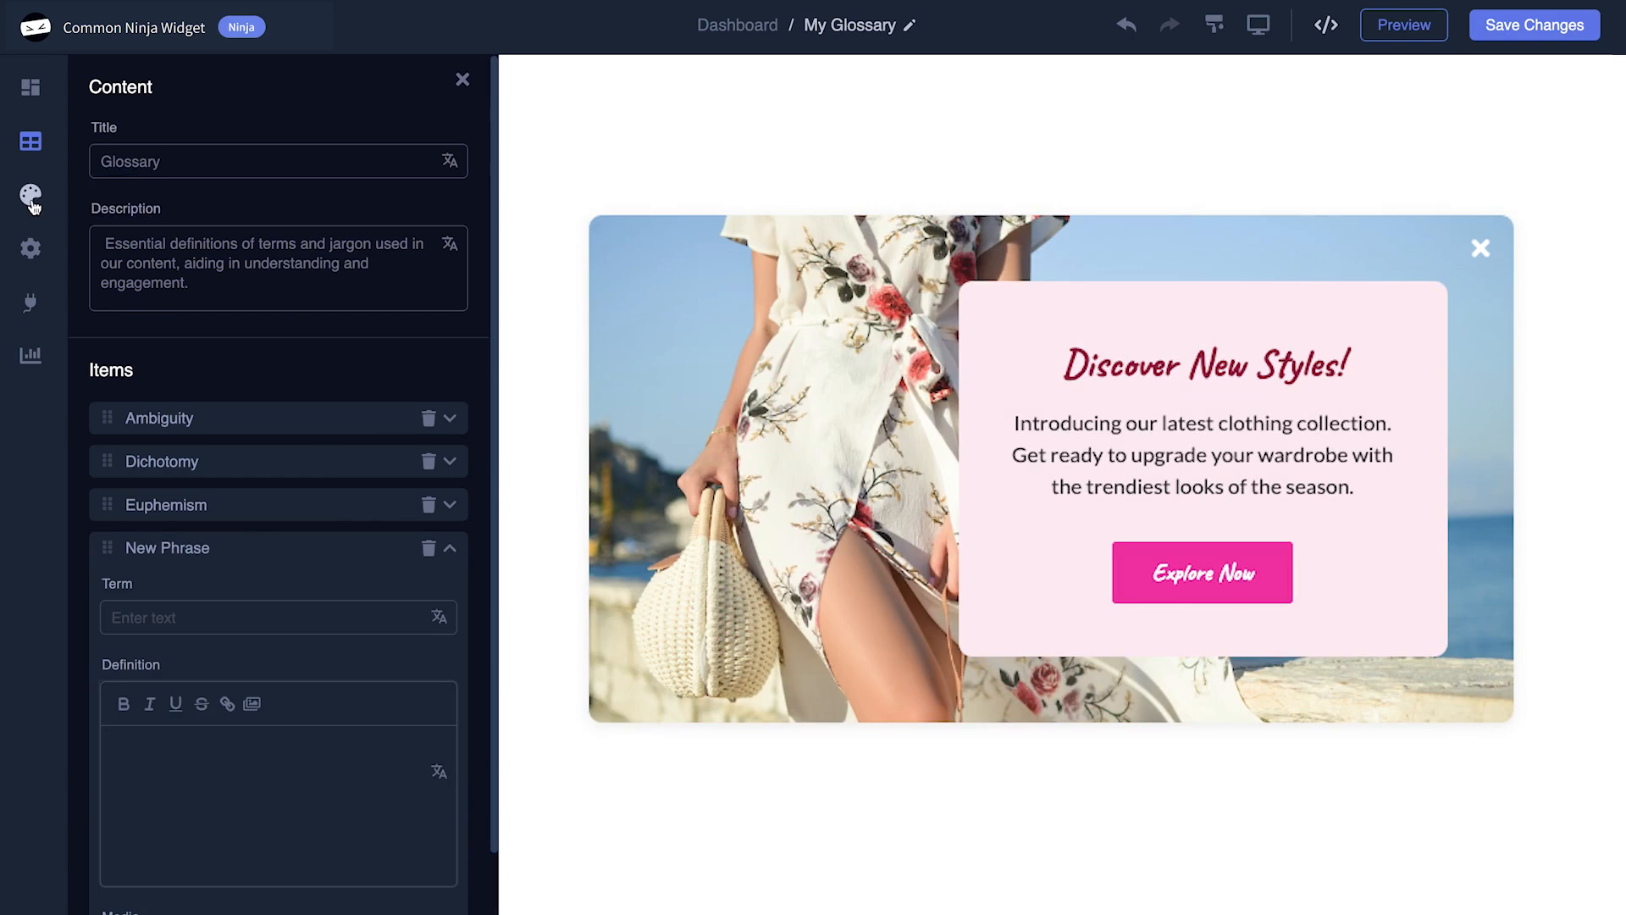
Apply a different Basic color skin and show the Advanced font, title and search bar settings
left_click(30, 195)
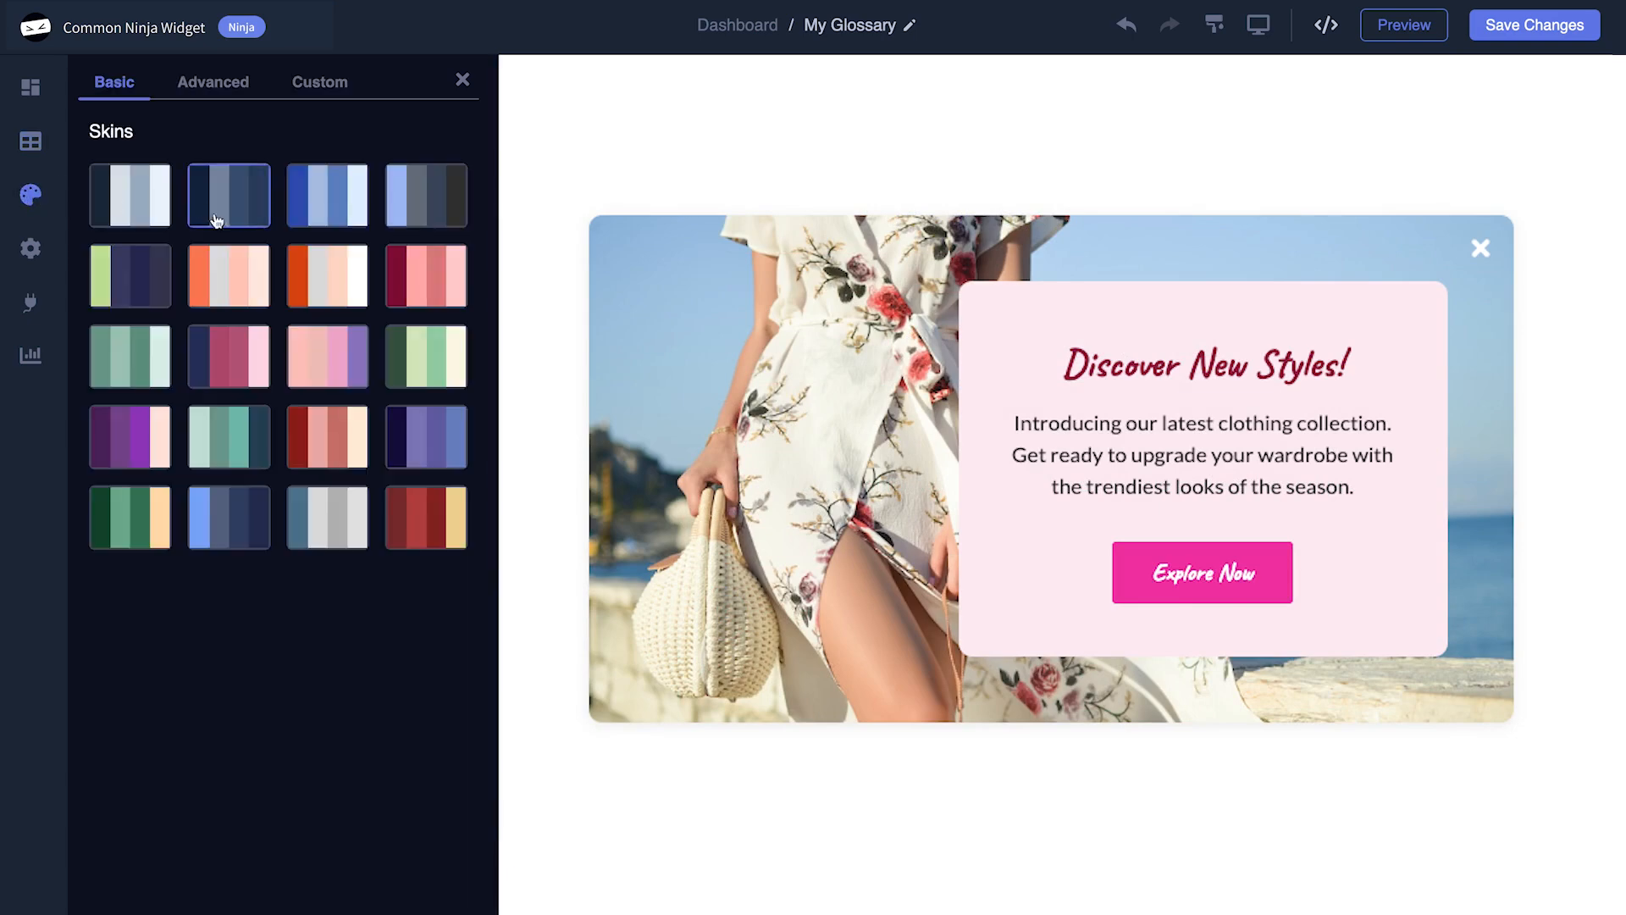
left_click(327, 274)
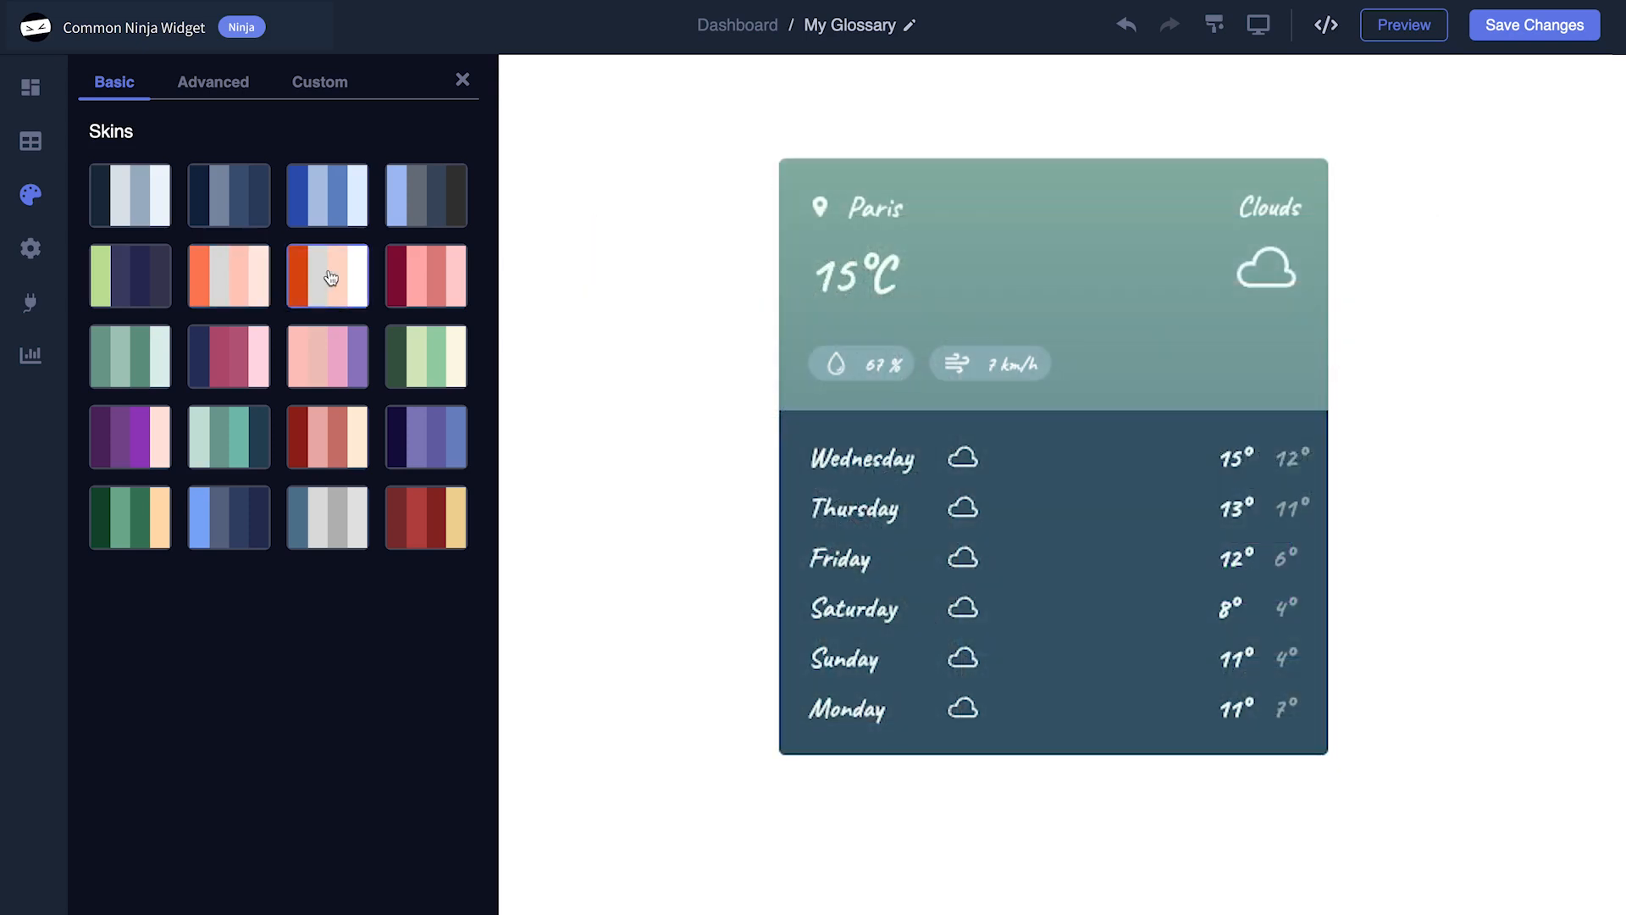
left_click(212, 82)
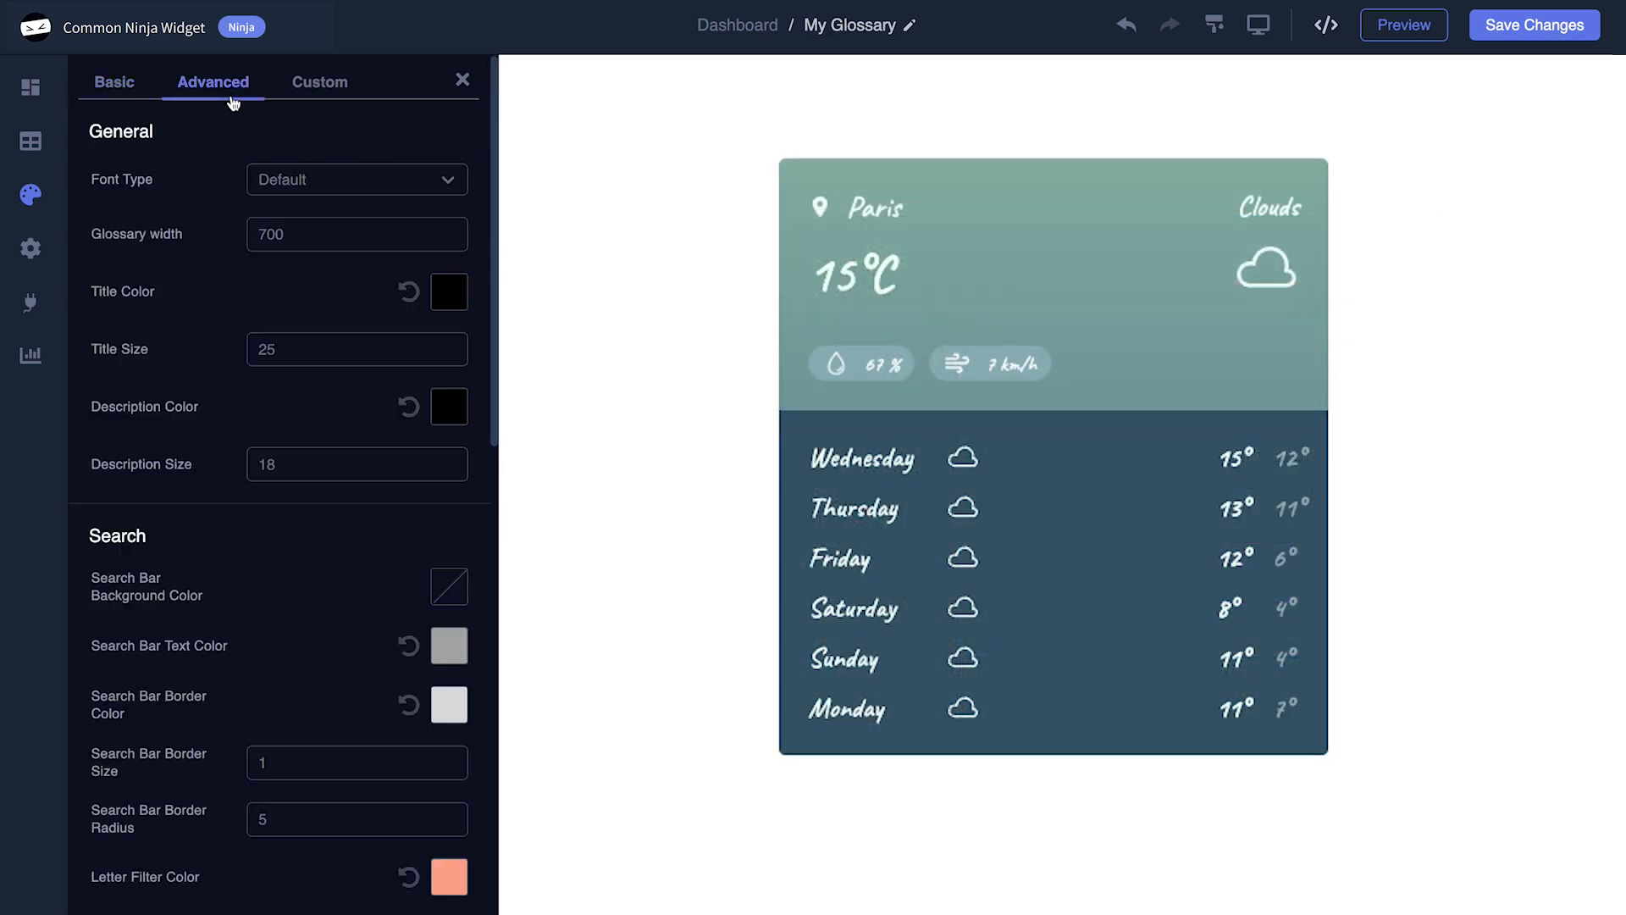
mouse_move(31, 248)
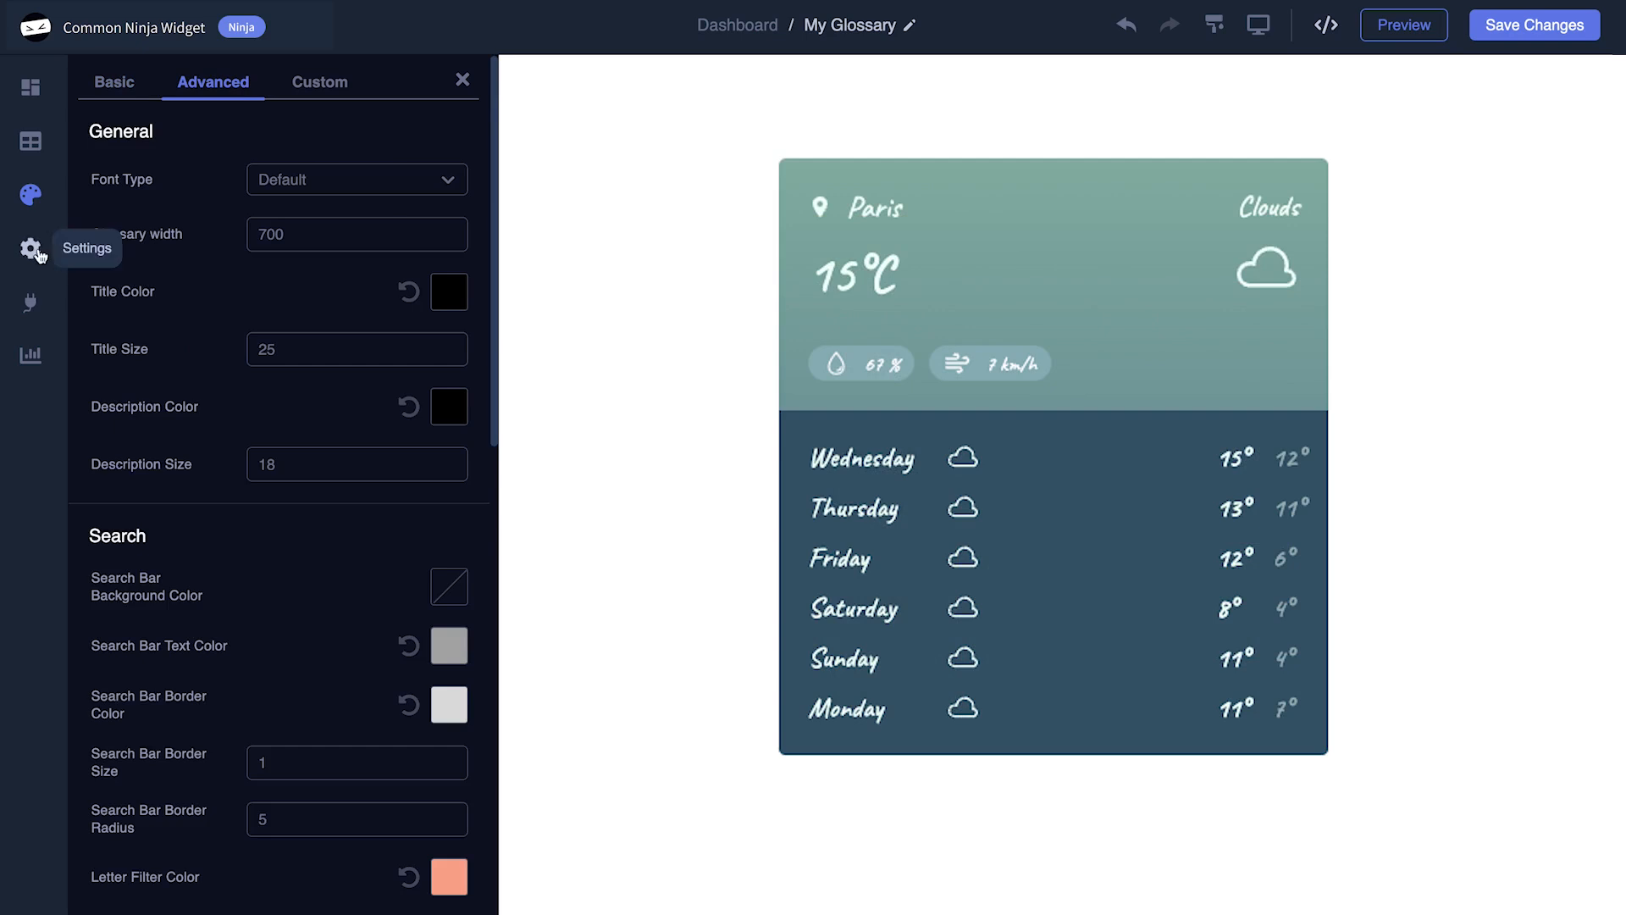
Turn on RTL, Show Title and Show Description, then return to the My Website dashboard
left_click(31, 248)
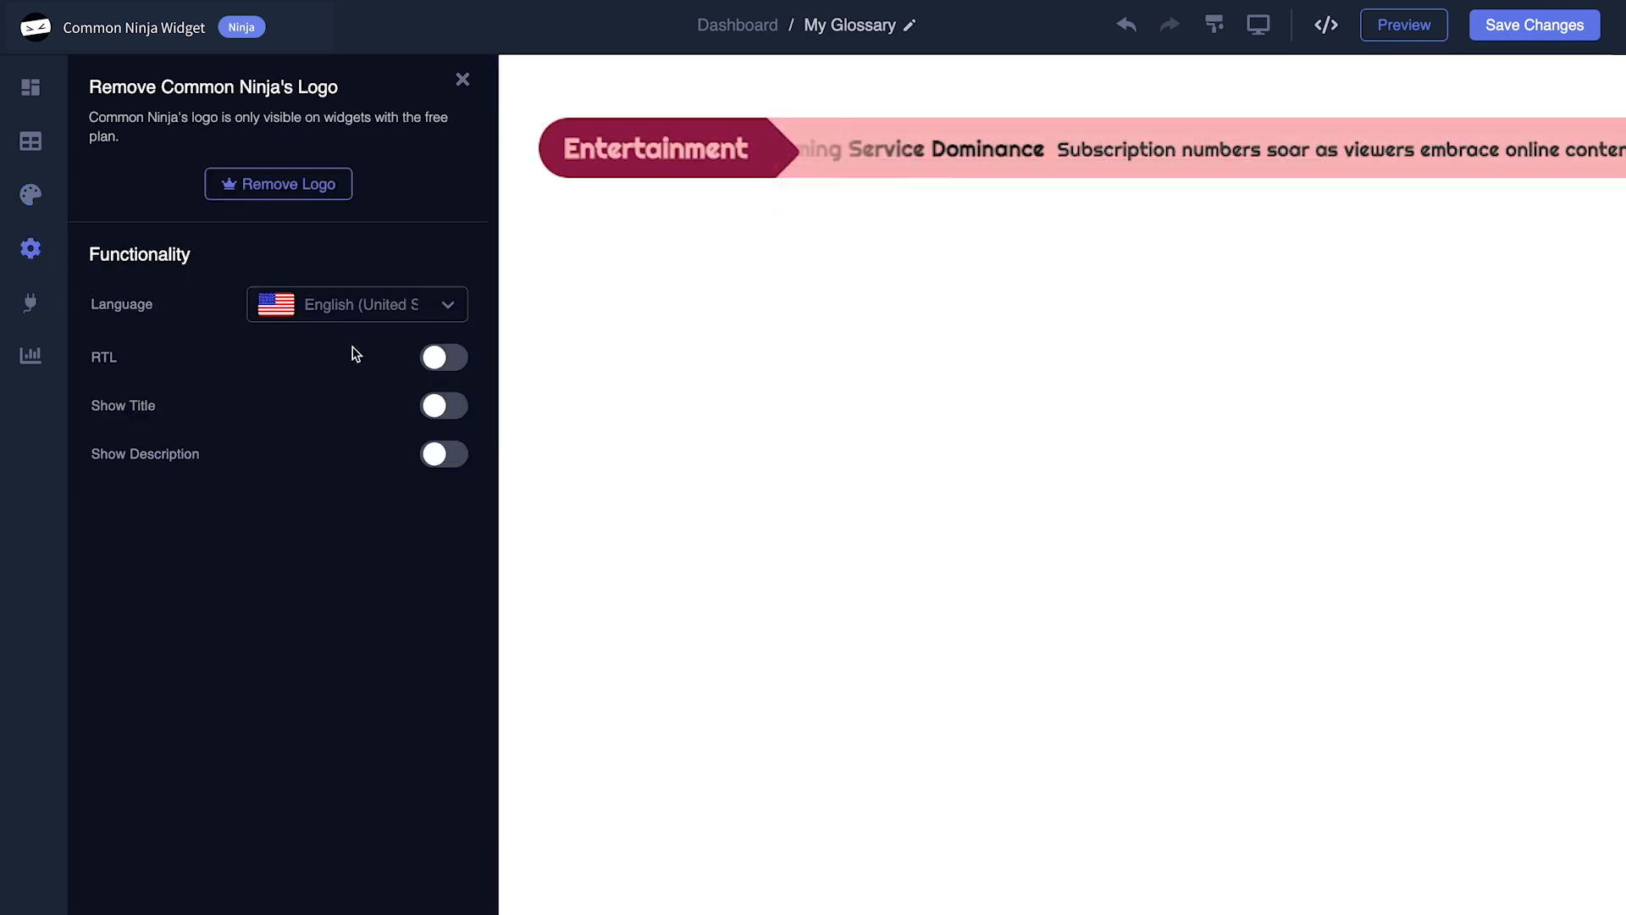
left_click(443, 453)
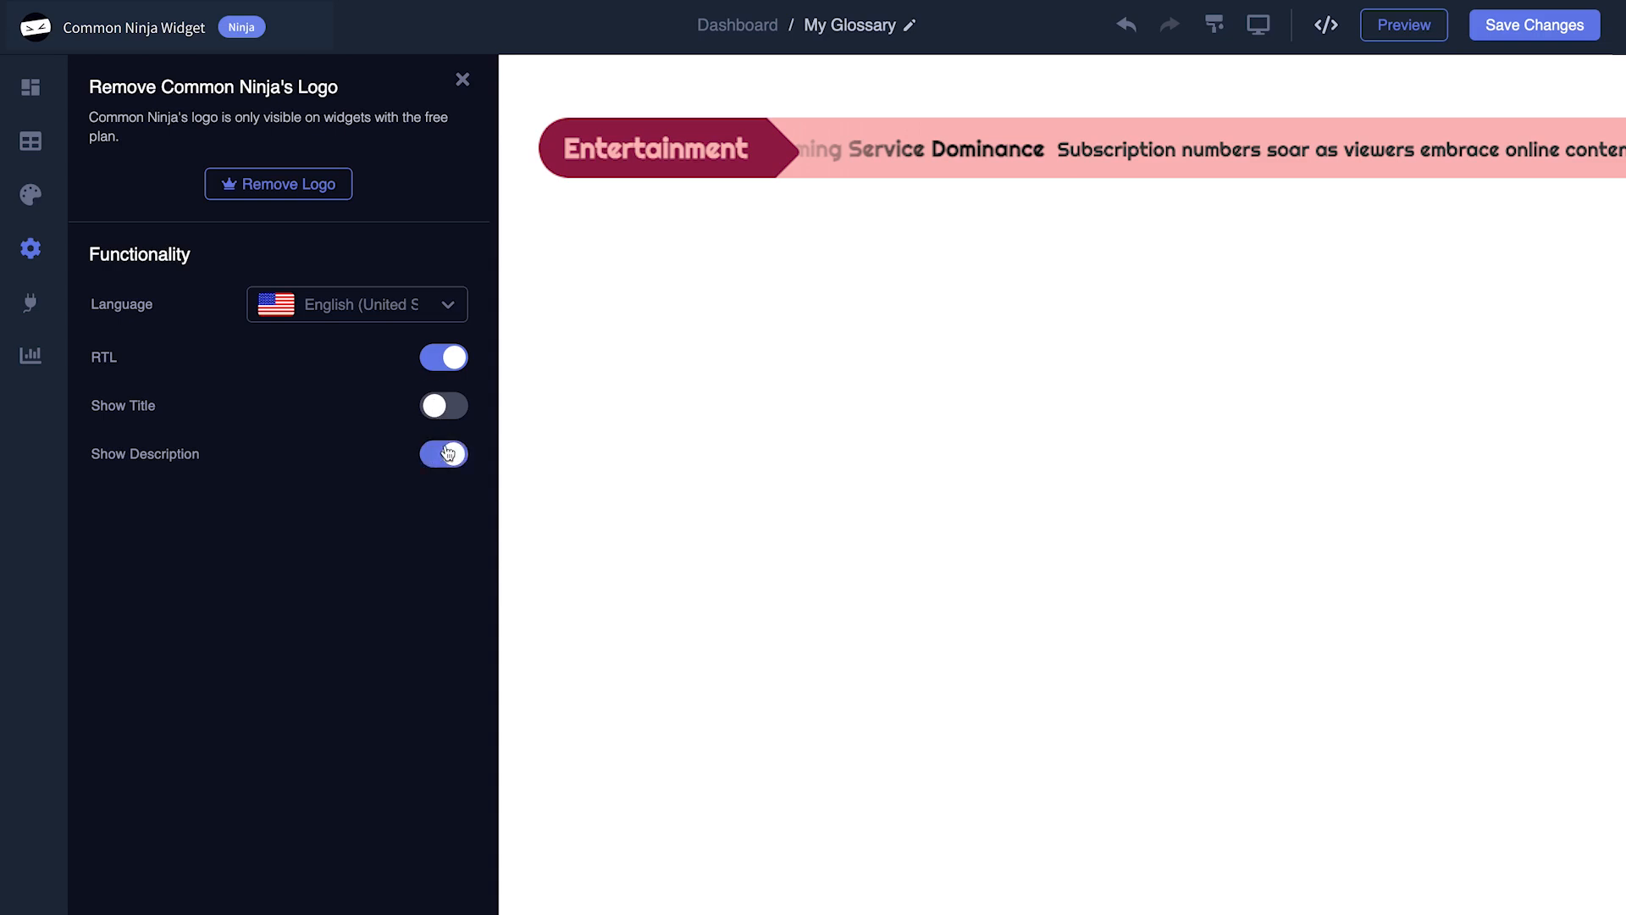
left_click(443, 406)
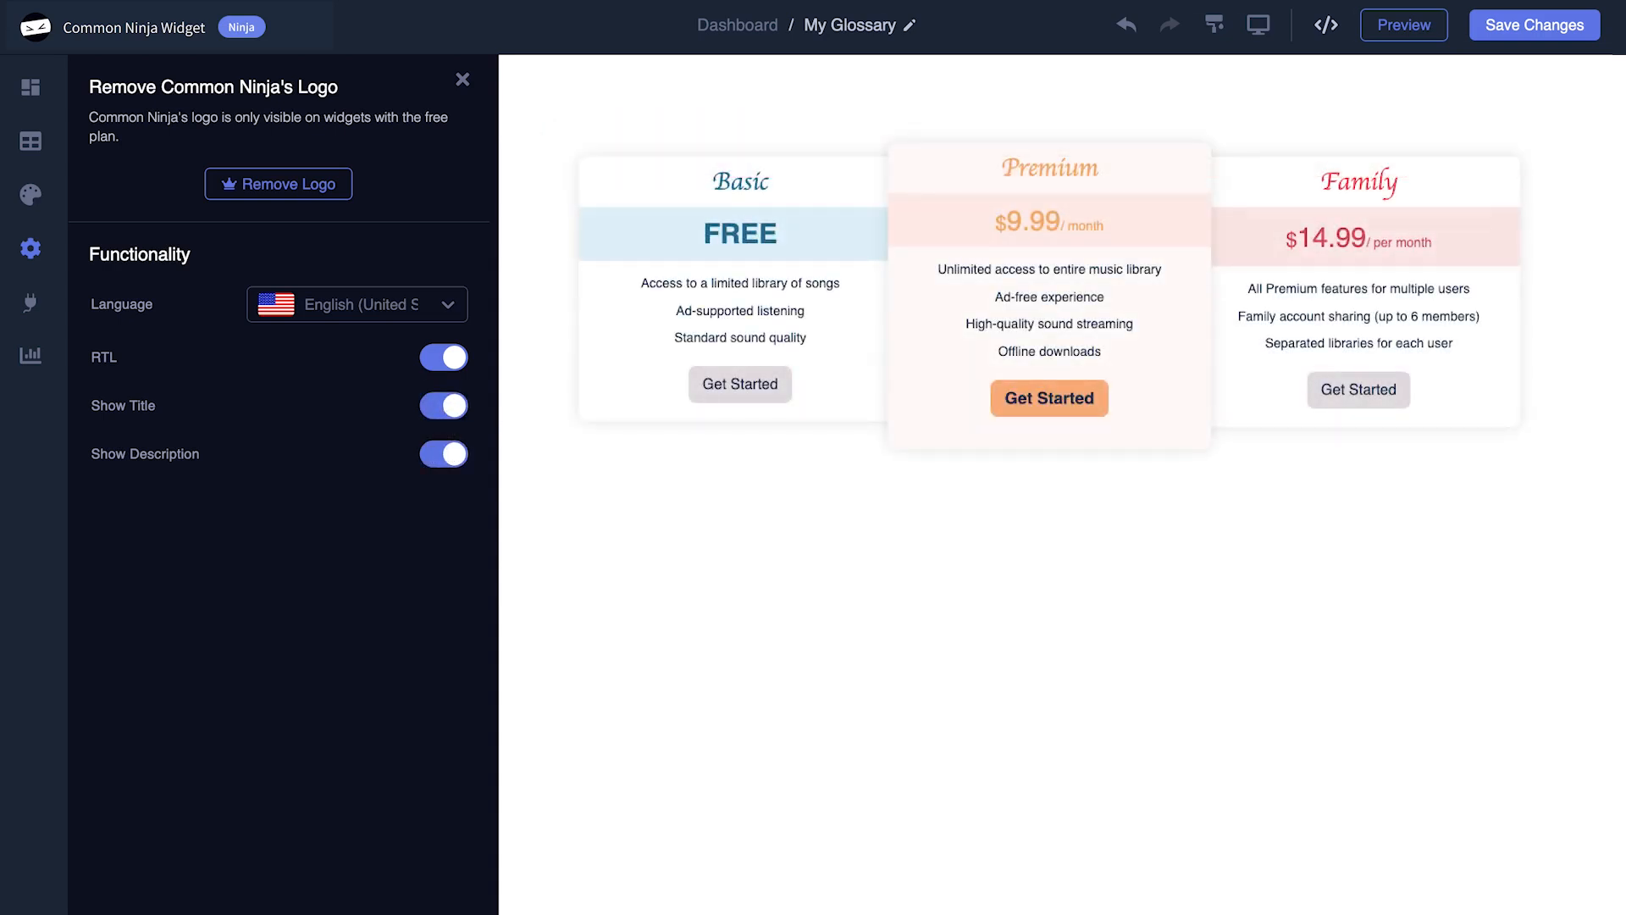
left_click(1533, 24)
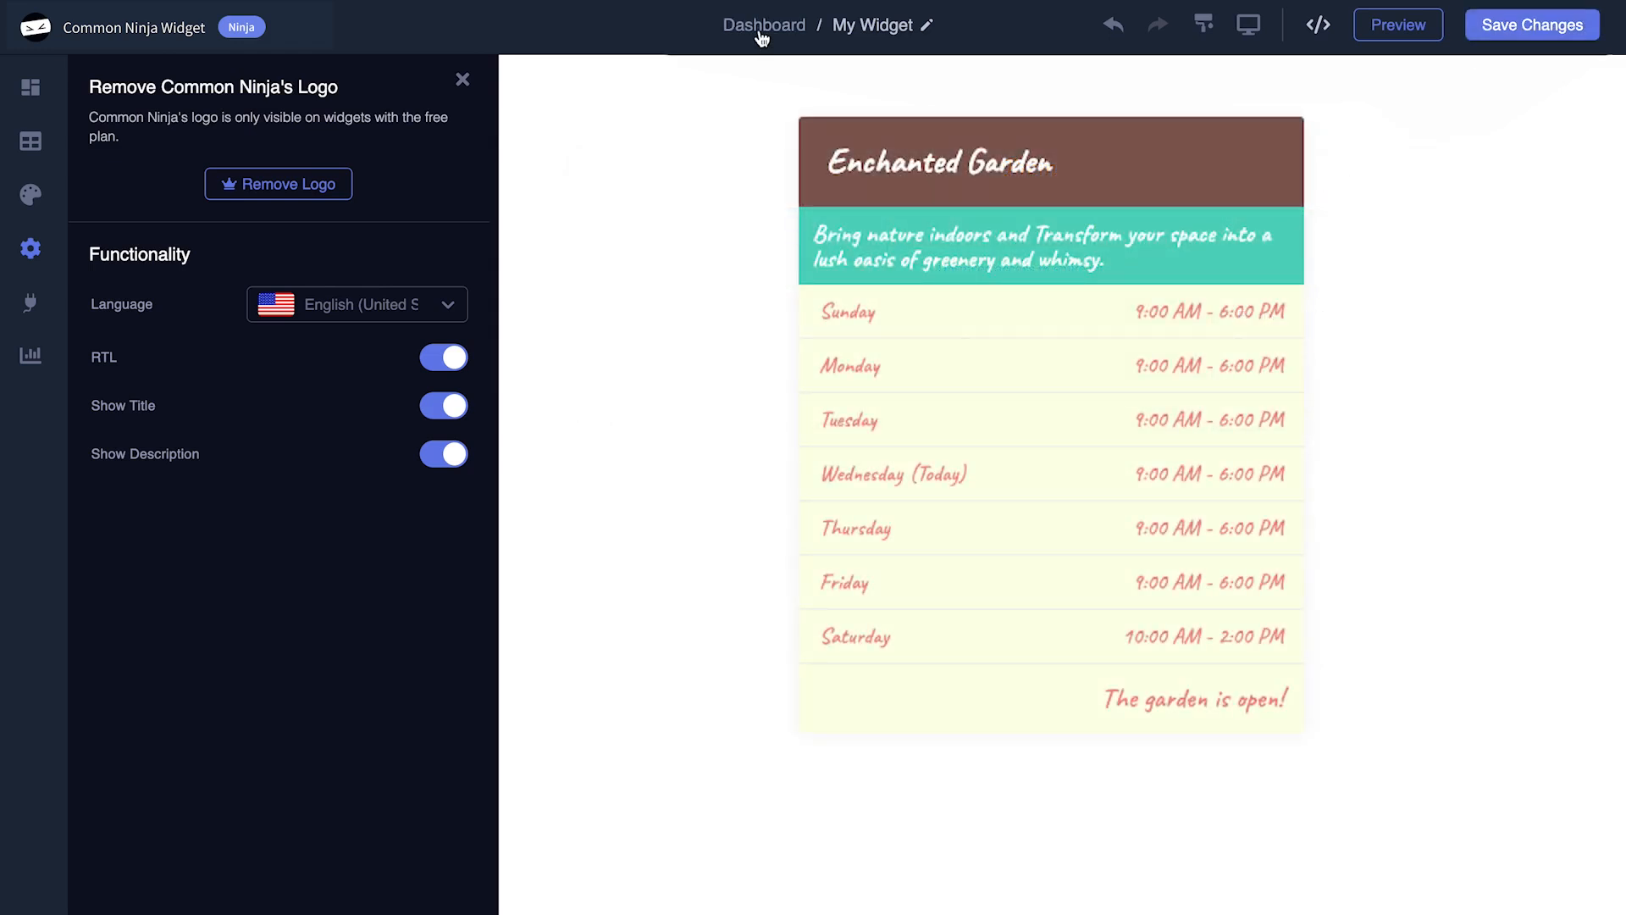
left_click(763, 24)
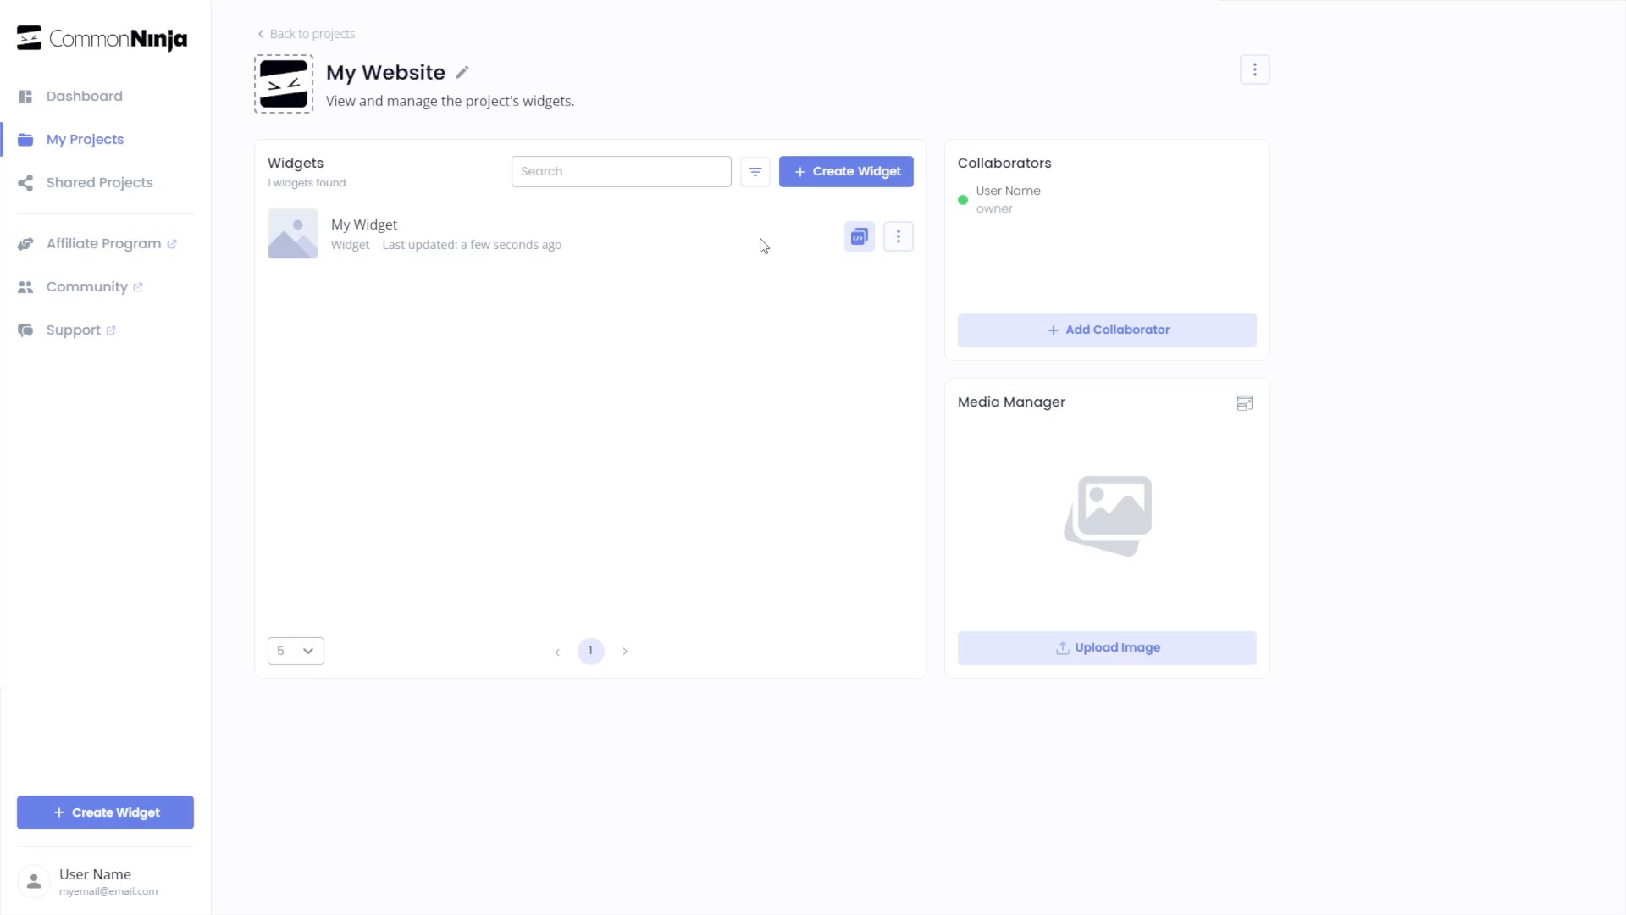
mouse_move(771, 251)
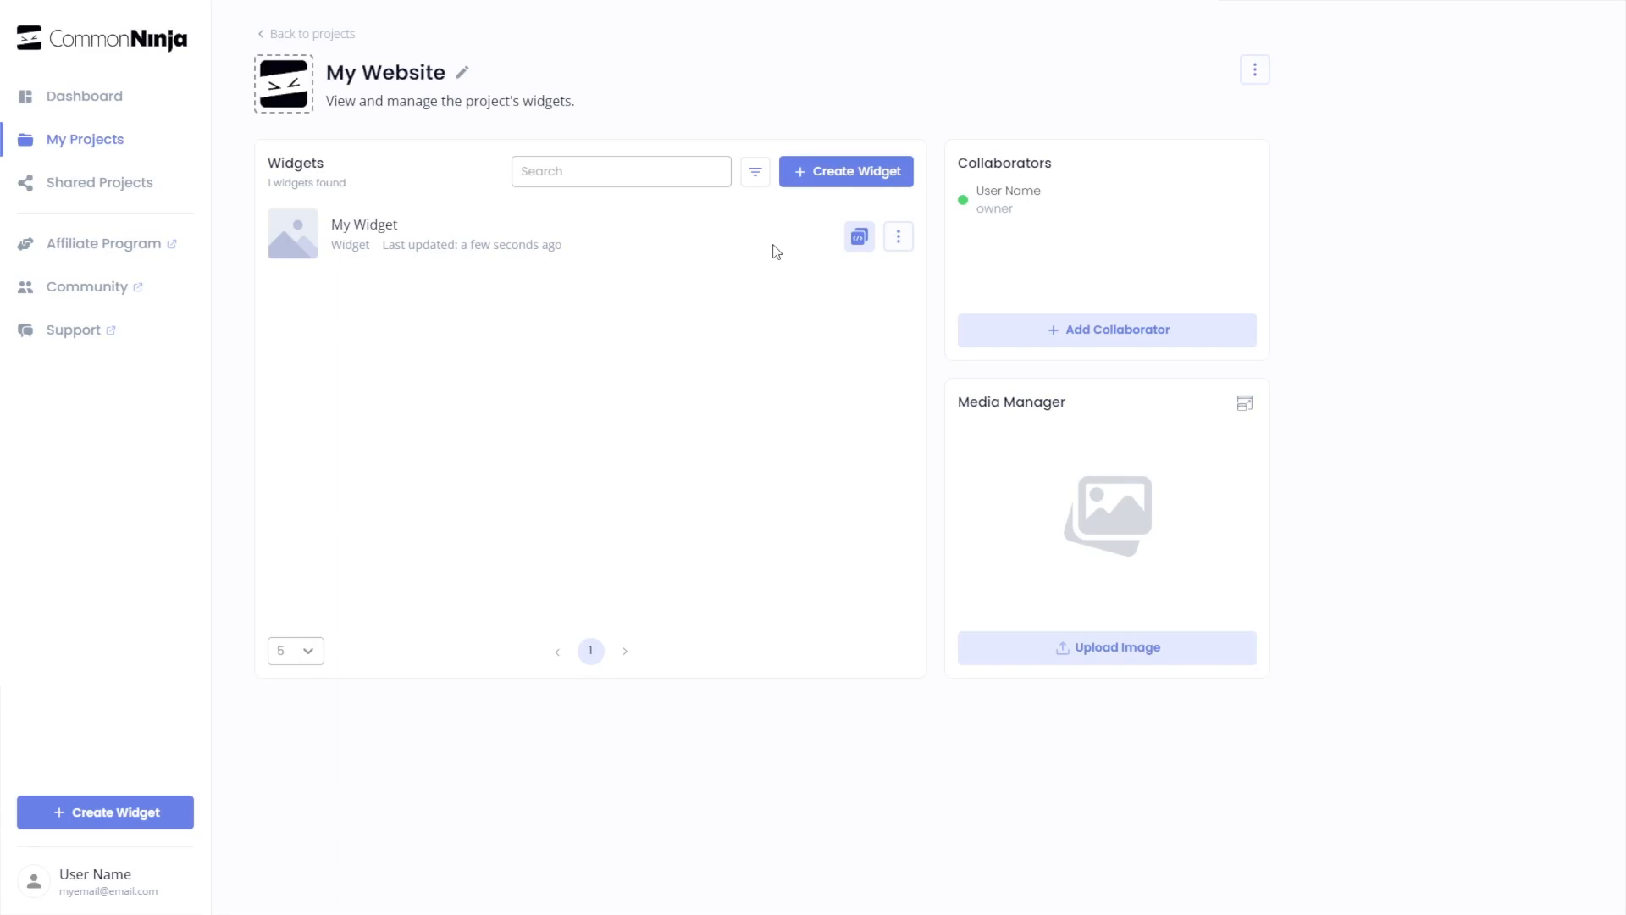
mouse_move(858, 237)
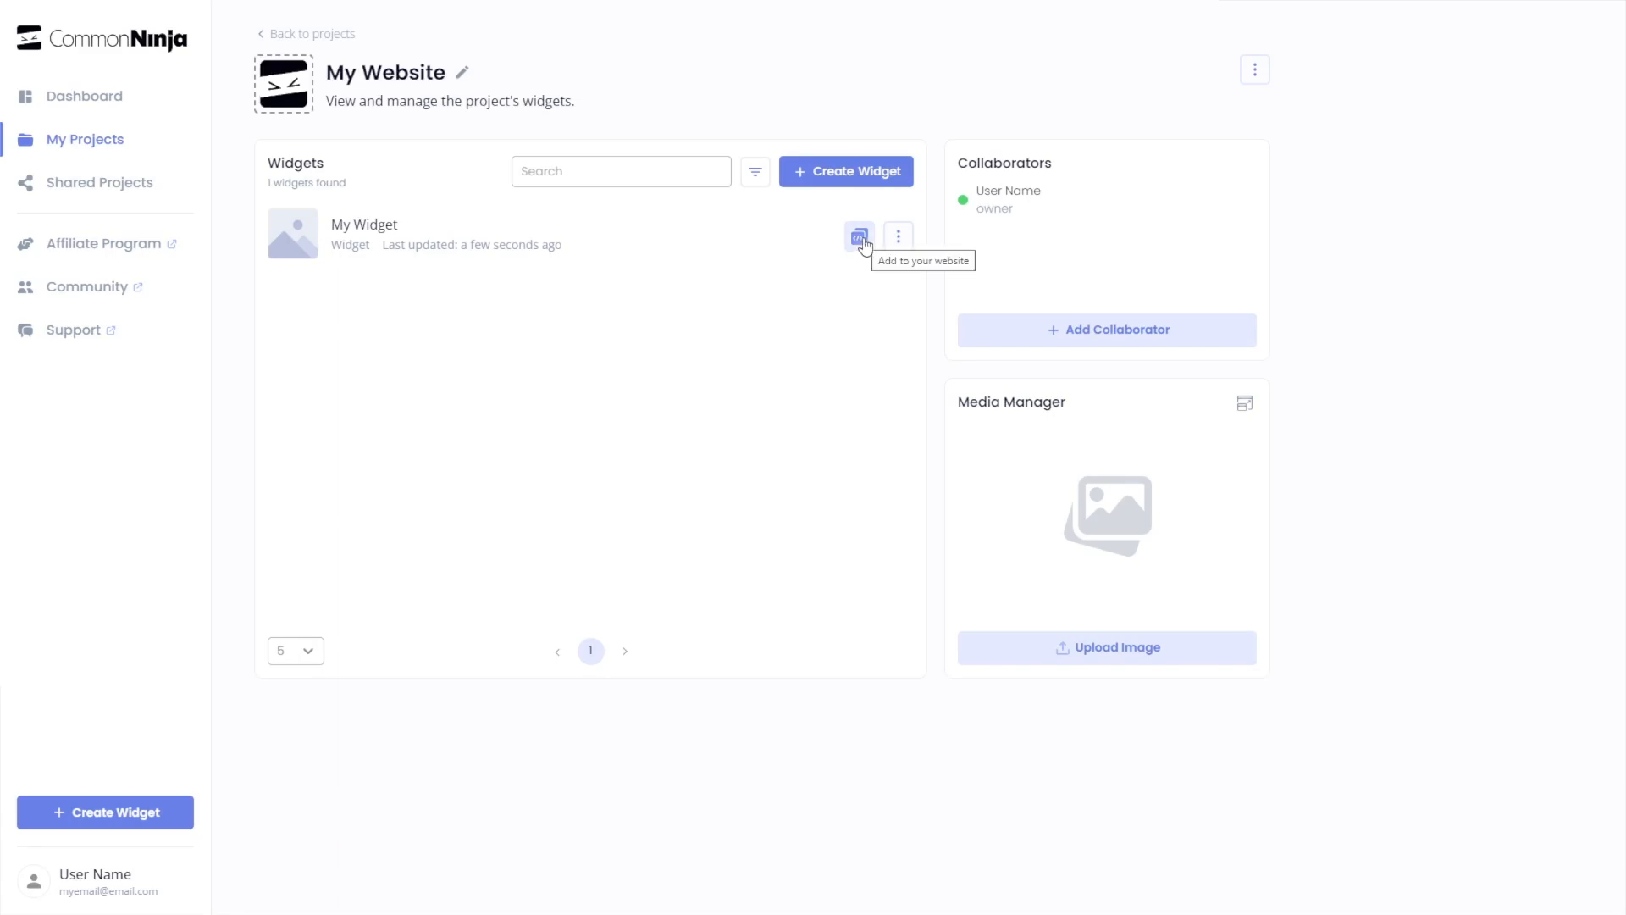
Copy My Widget's installation code from the Add to your website dialog and close it
left_click(859, 235)
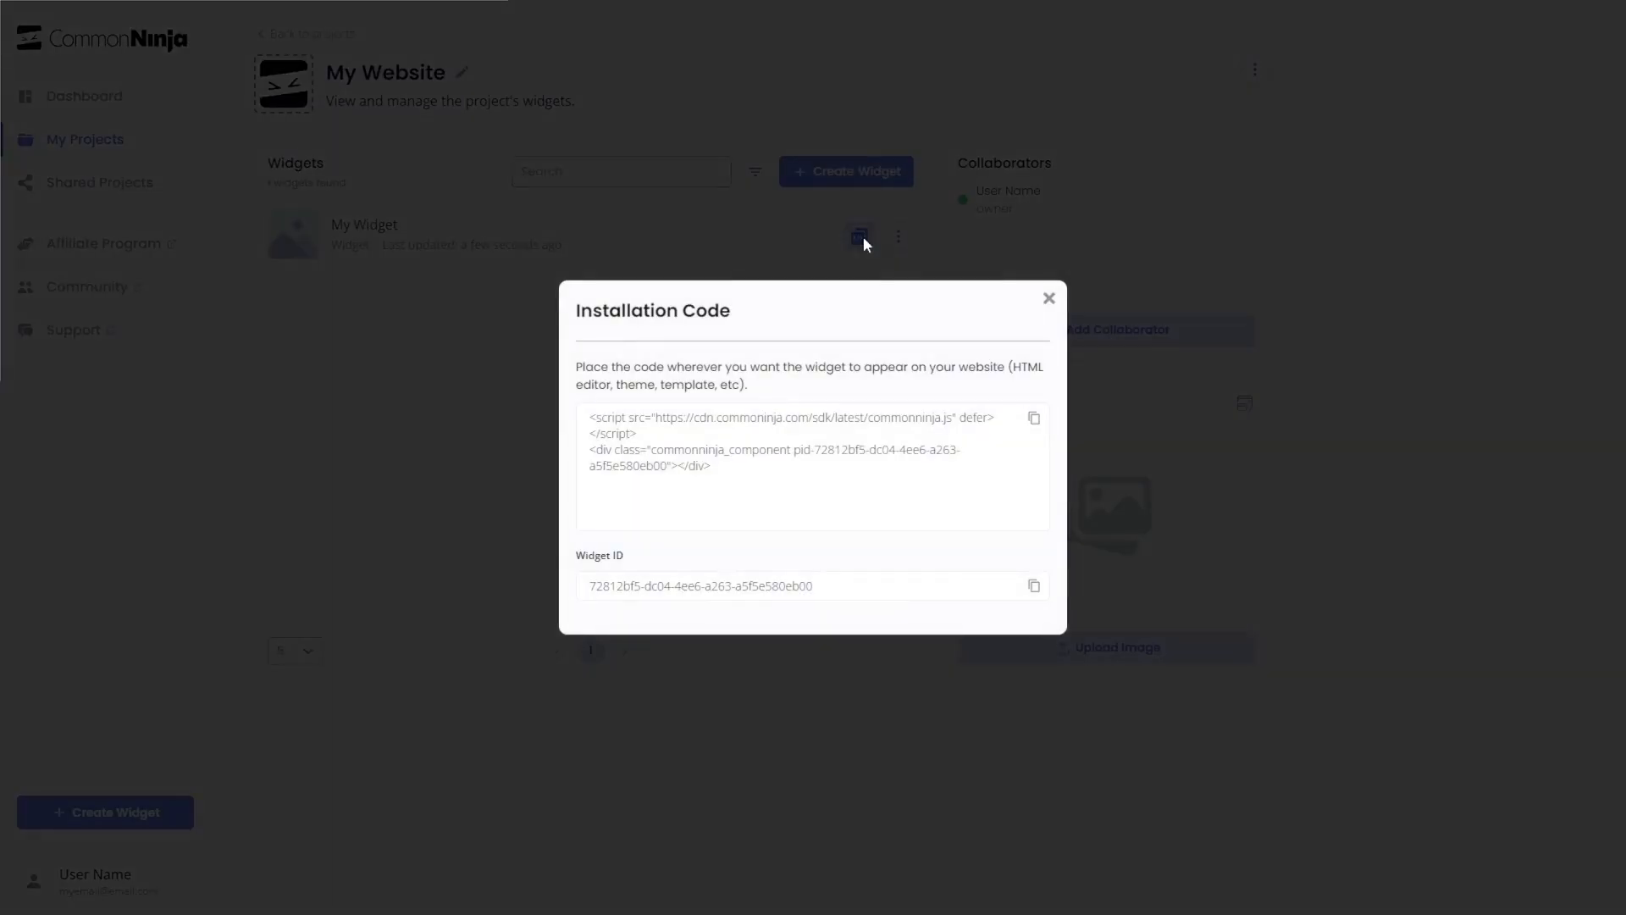
mouse_move(1020, 412)
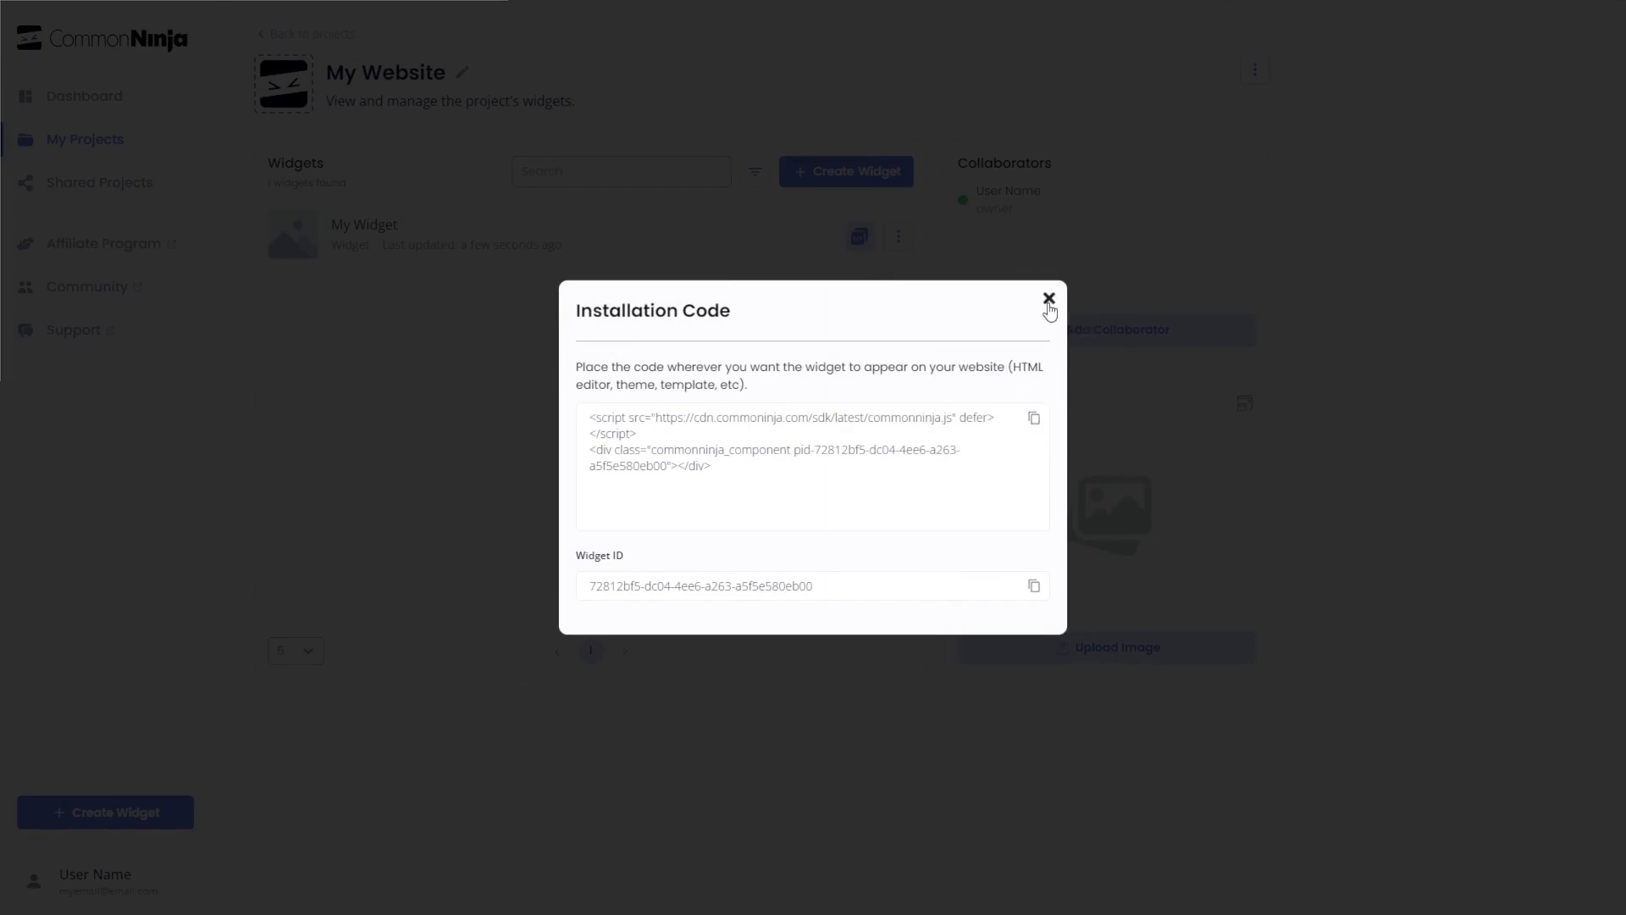
left_click(1048, 299)
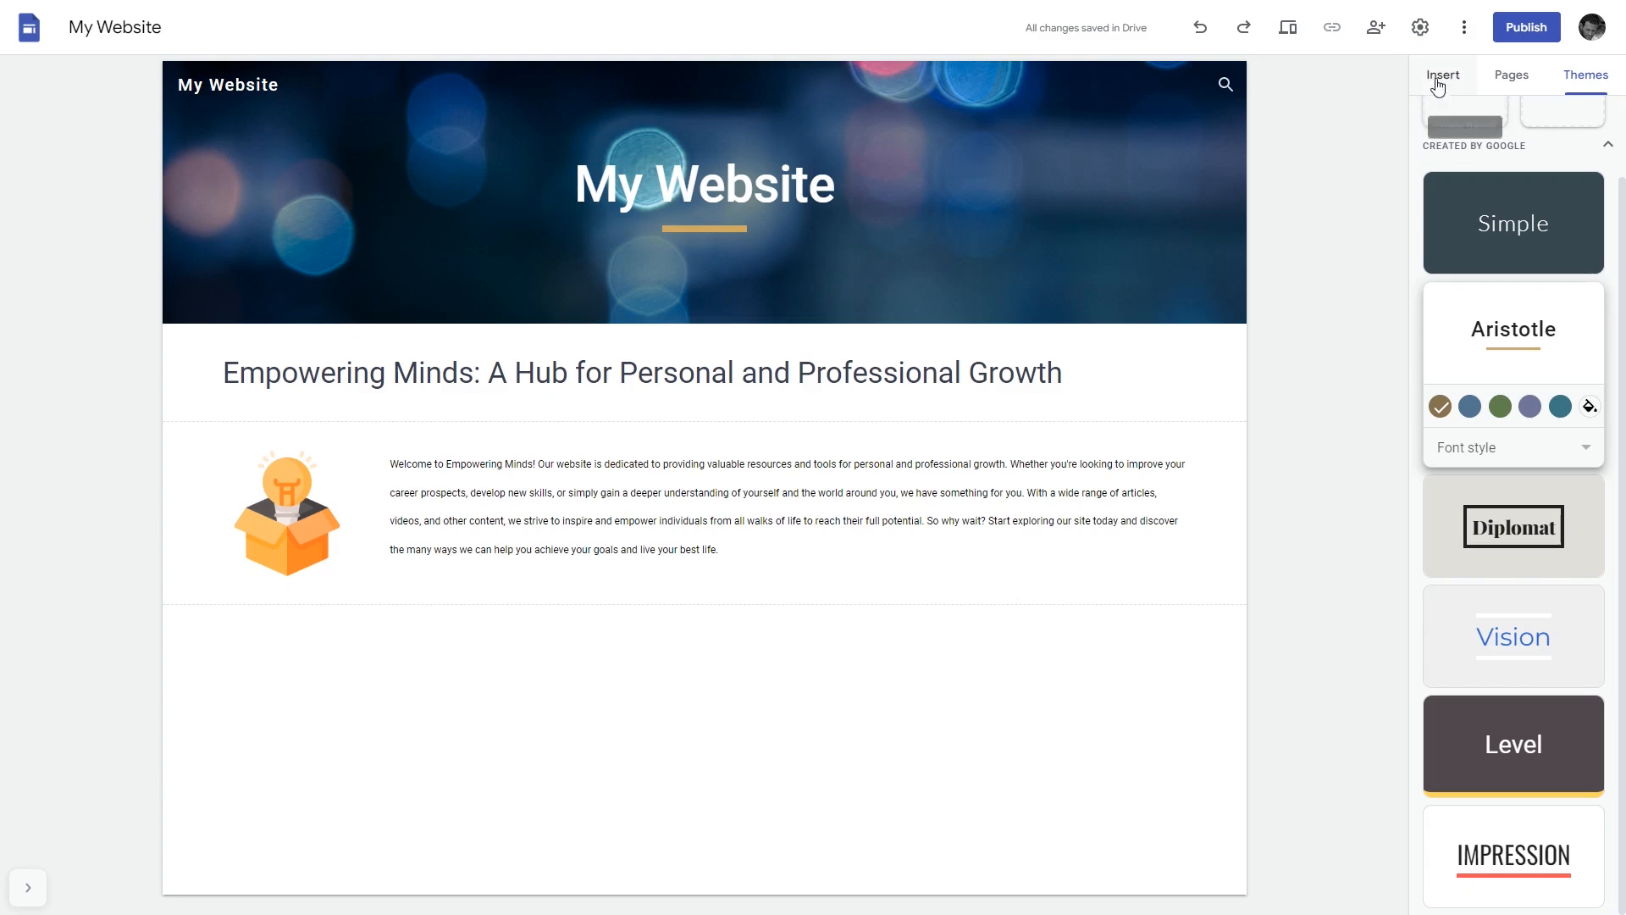
Open the Embed from the web dialog from the Insert panel on the My Website page
left_click(1442, 74)
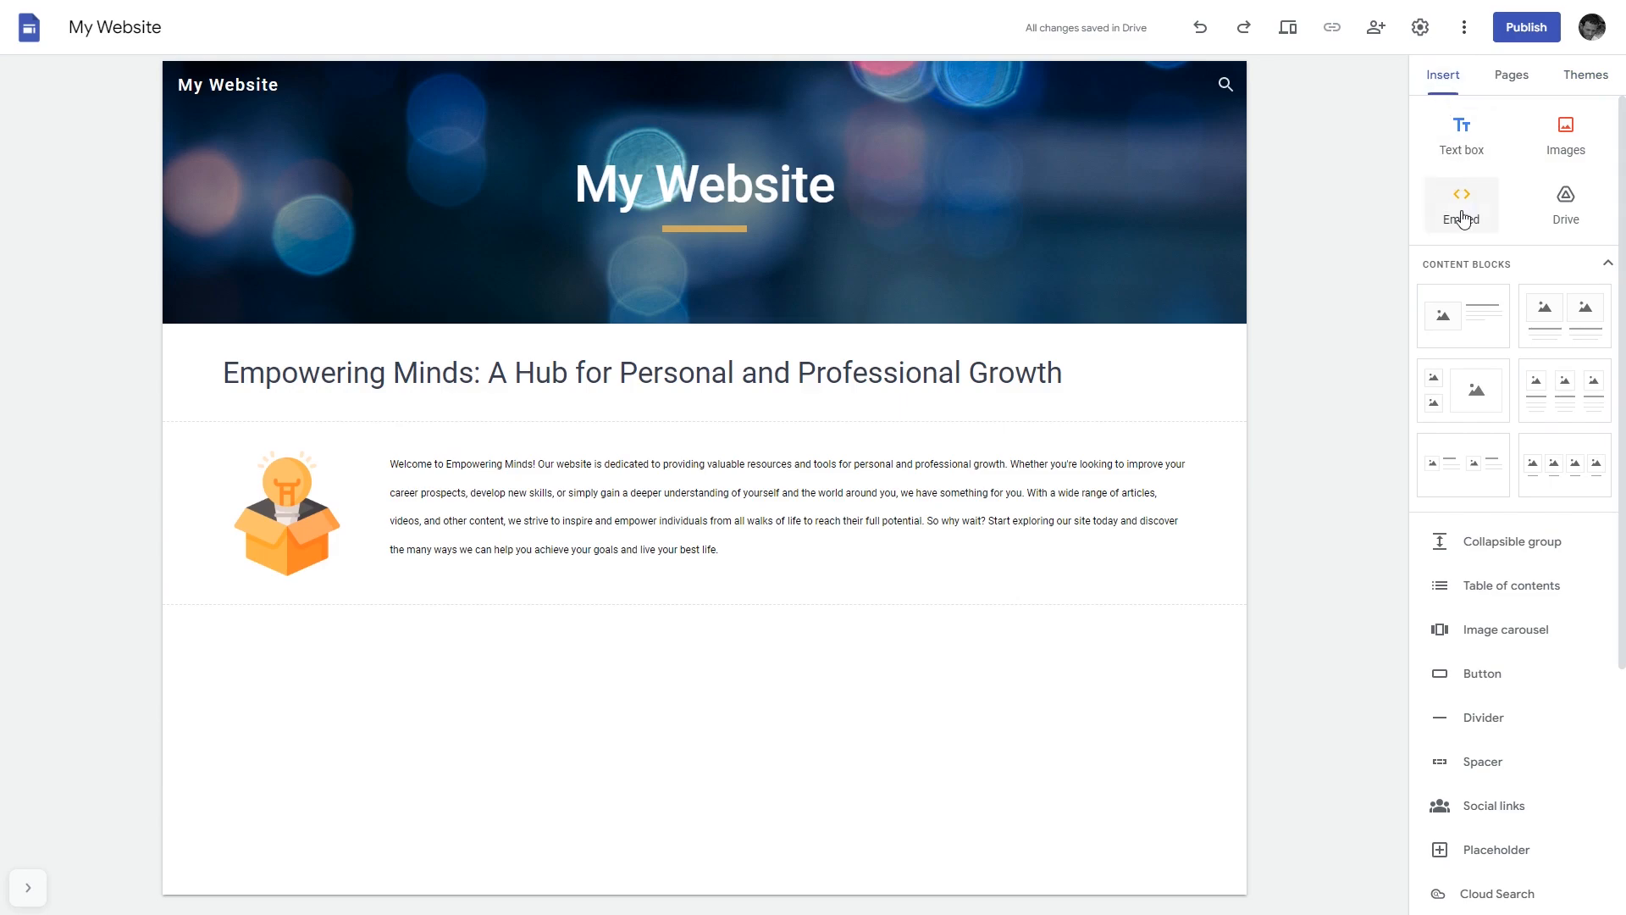
left_click(1460, 204)
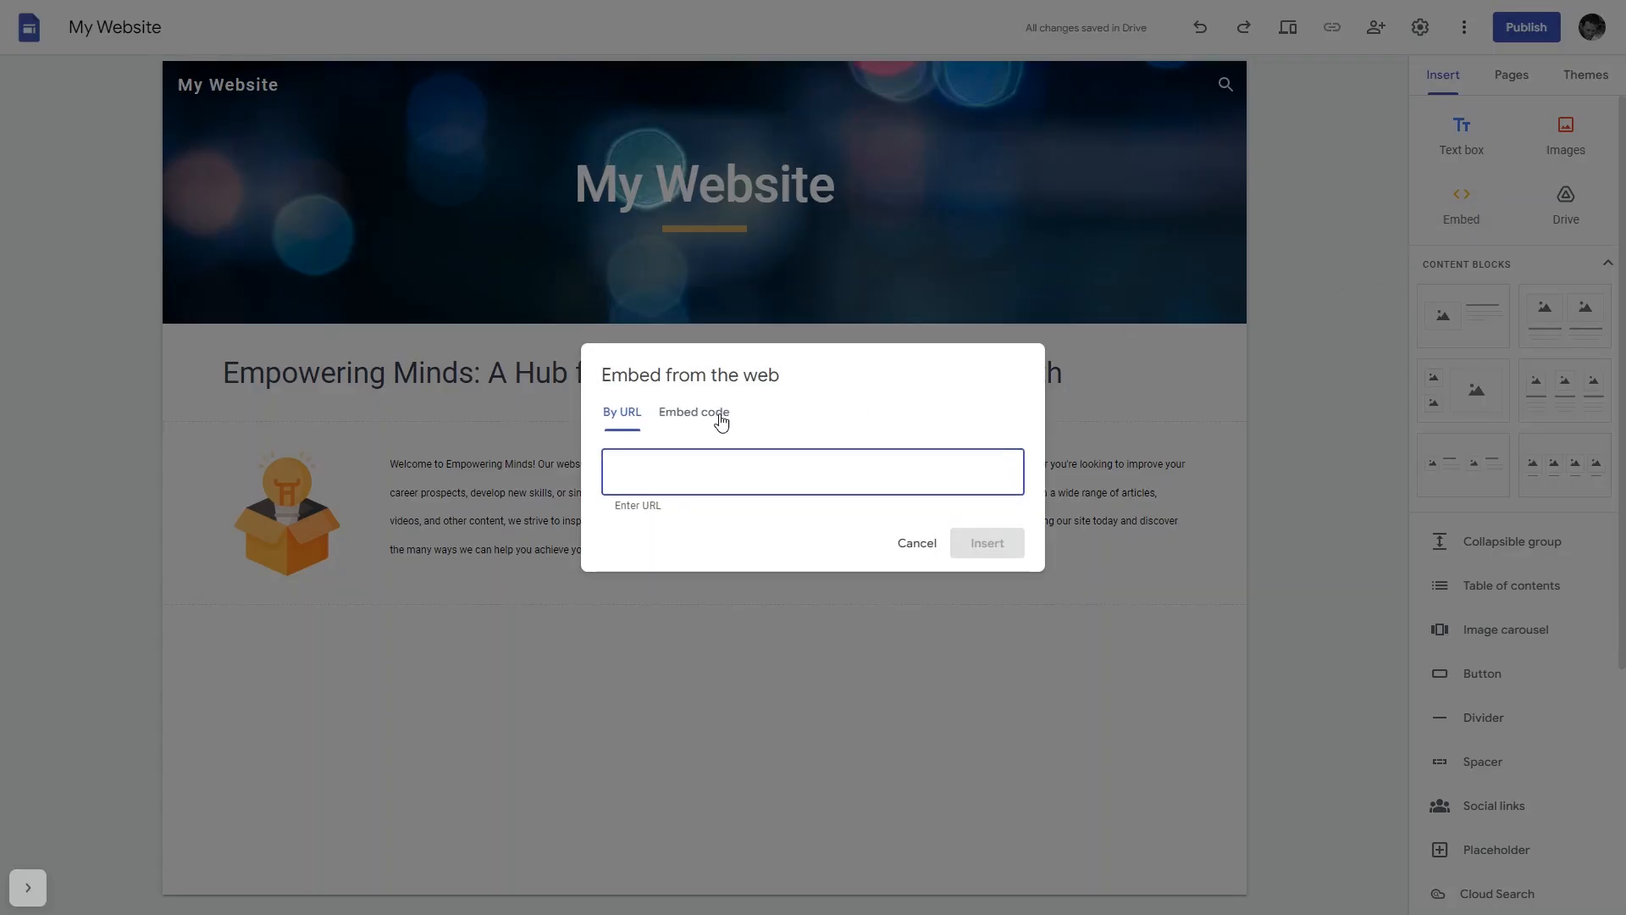
Paste the Common Ninja script into Embed code, preview it, and insert it onto the page
left_click(693, 412)
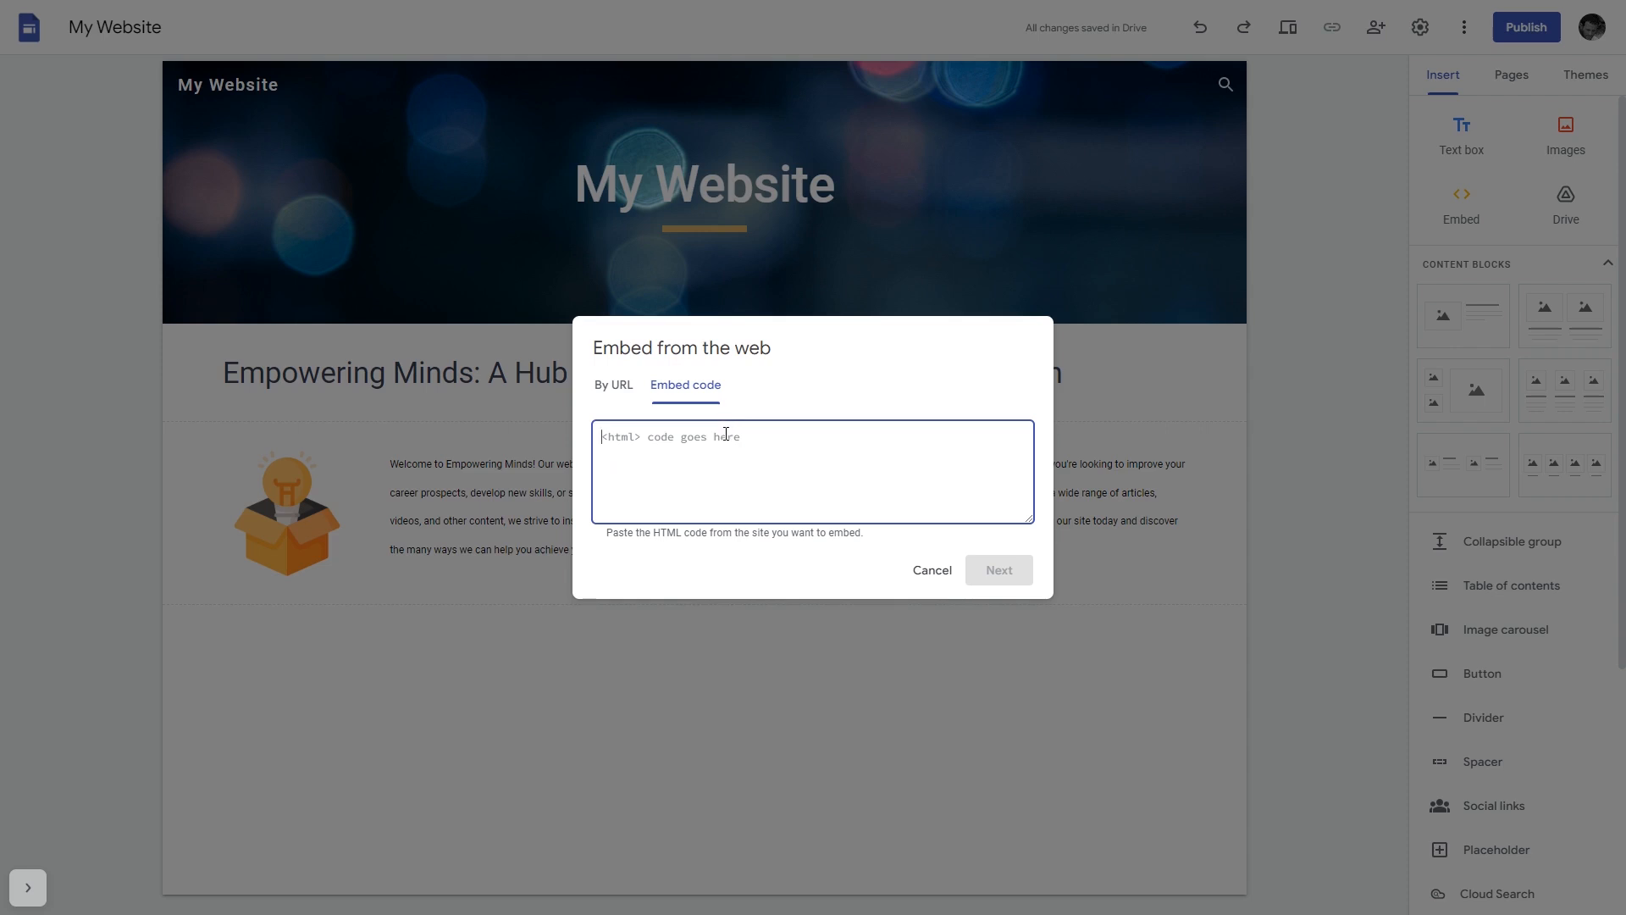
type("<script src=\"https://cdn.commonninja.com/sdk/latest/commonninja.js\" defer></script> <div class=\"commonninja_component pid-d9d064df-95e2-48b3-b2d0-8980c2cb5bf6\"></div>")
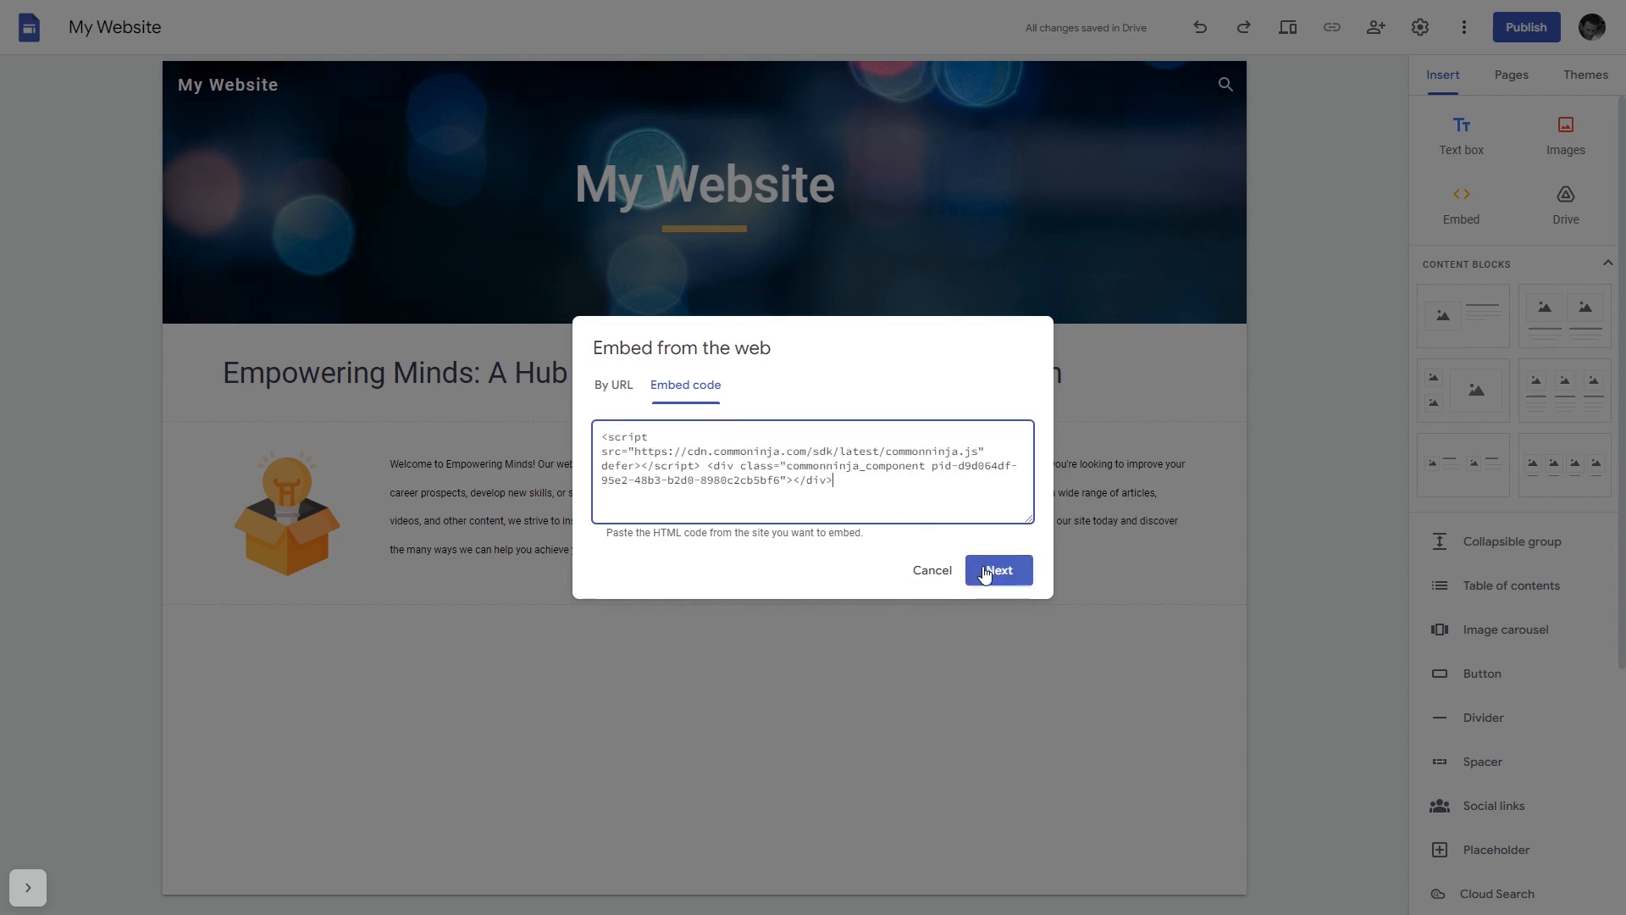
left_click(996, 569)
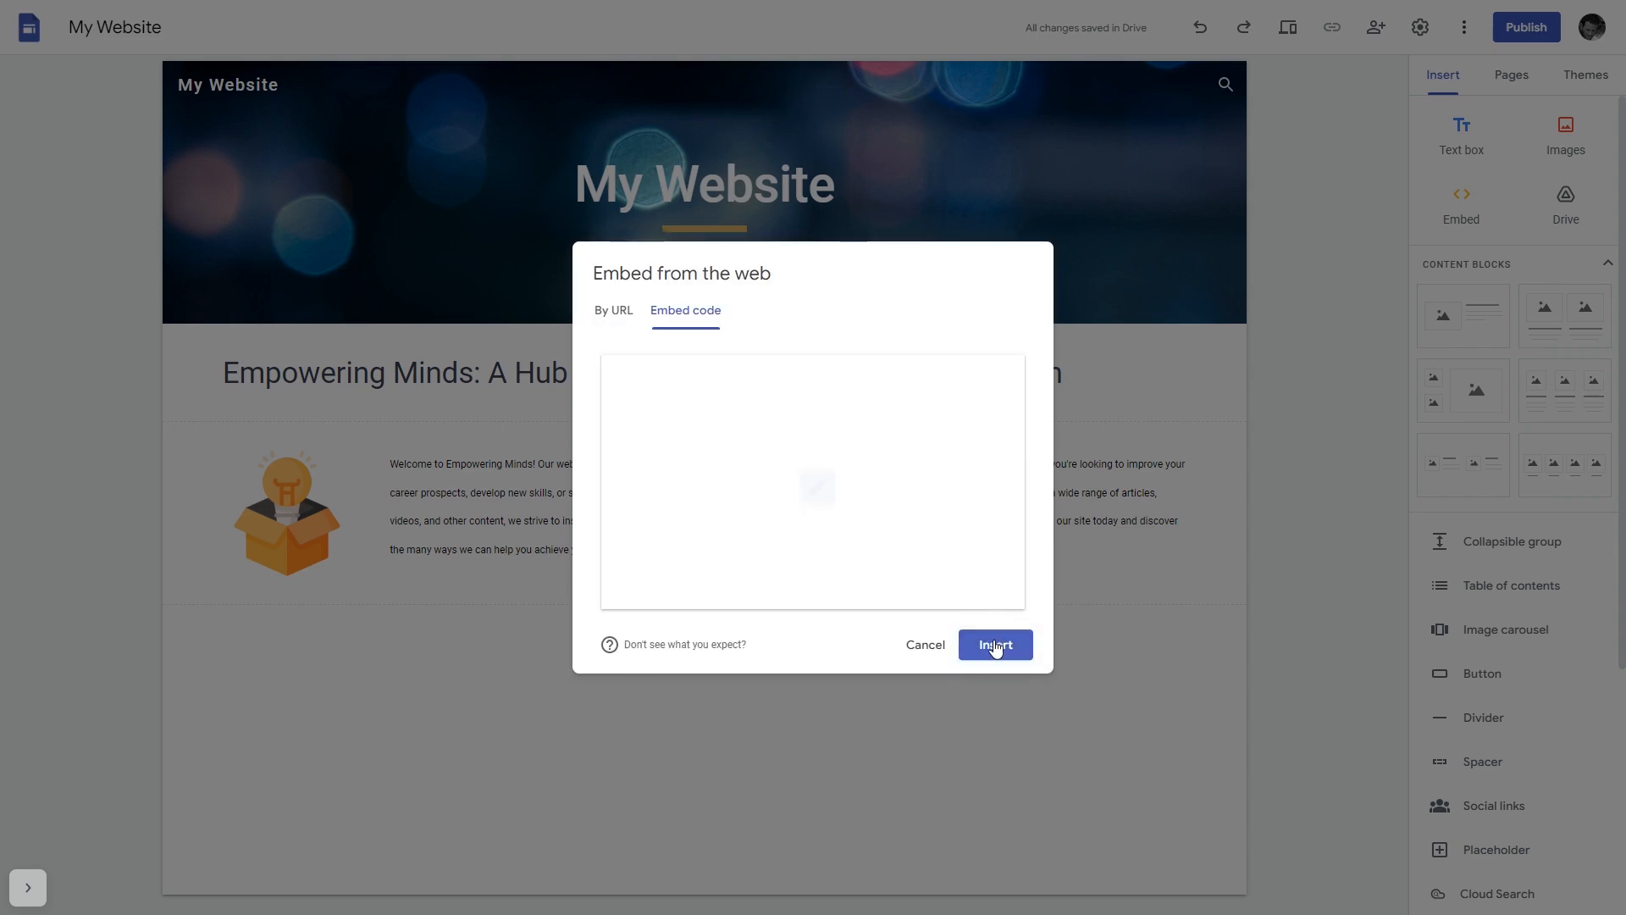
left_click(992, 644)
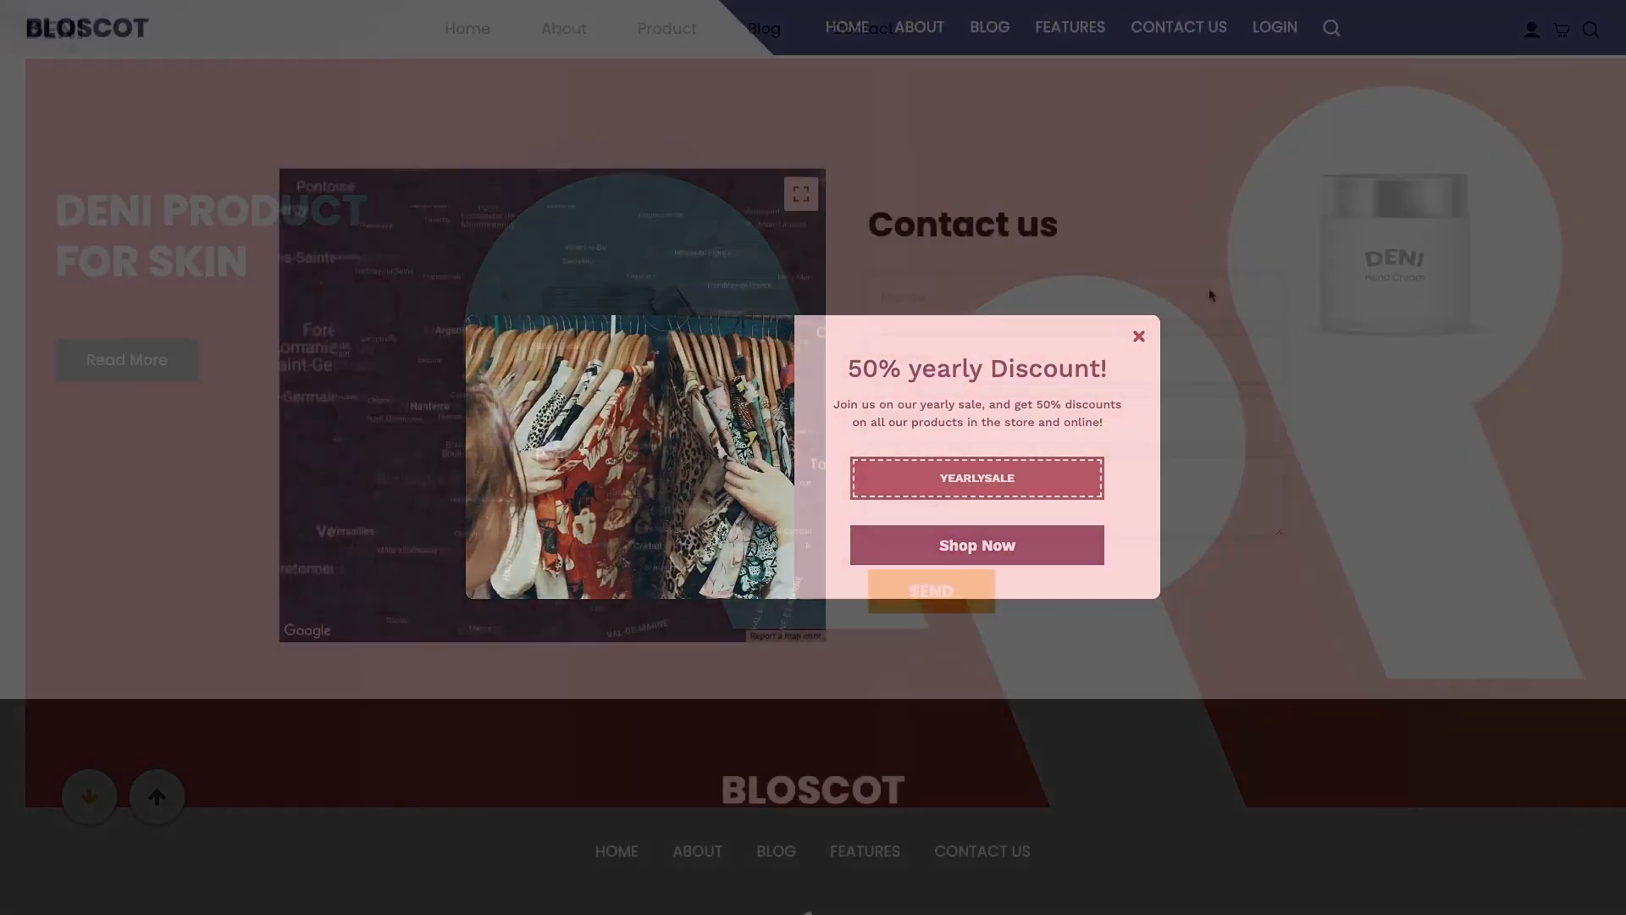
left_click(1137, 335)
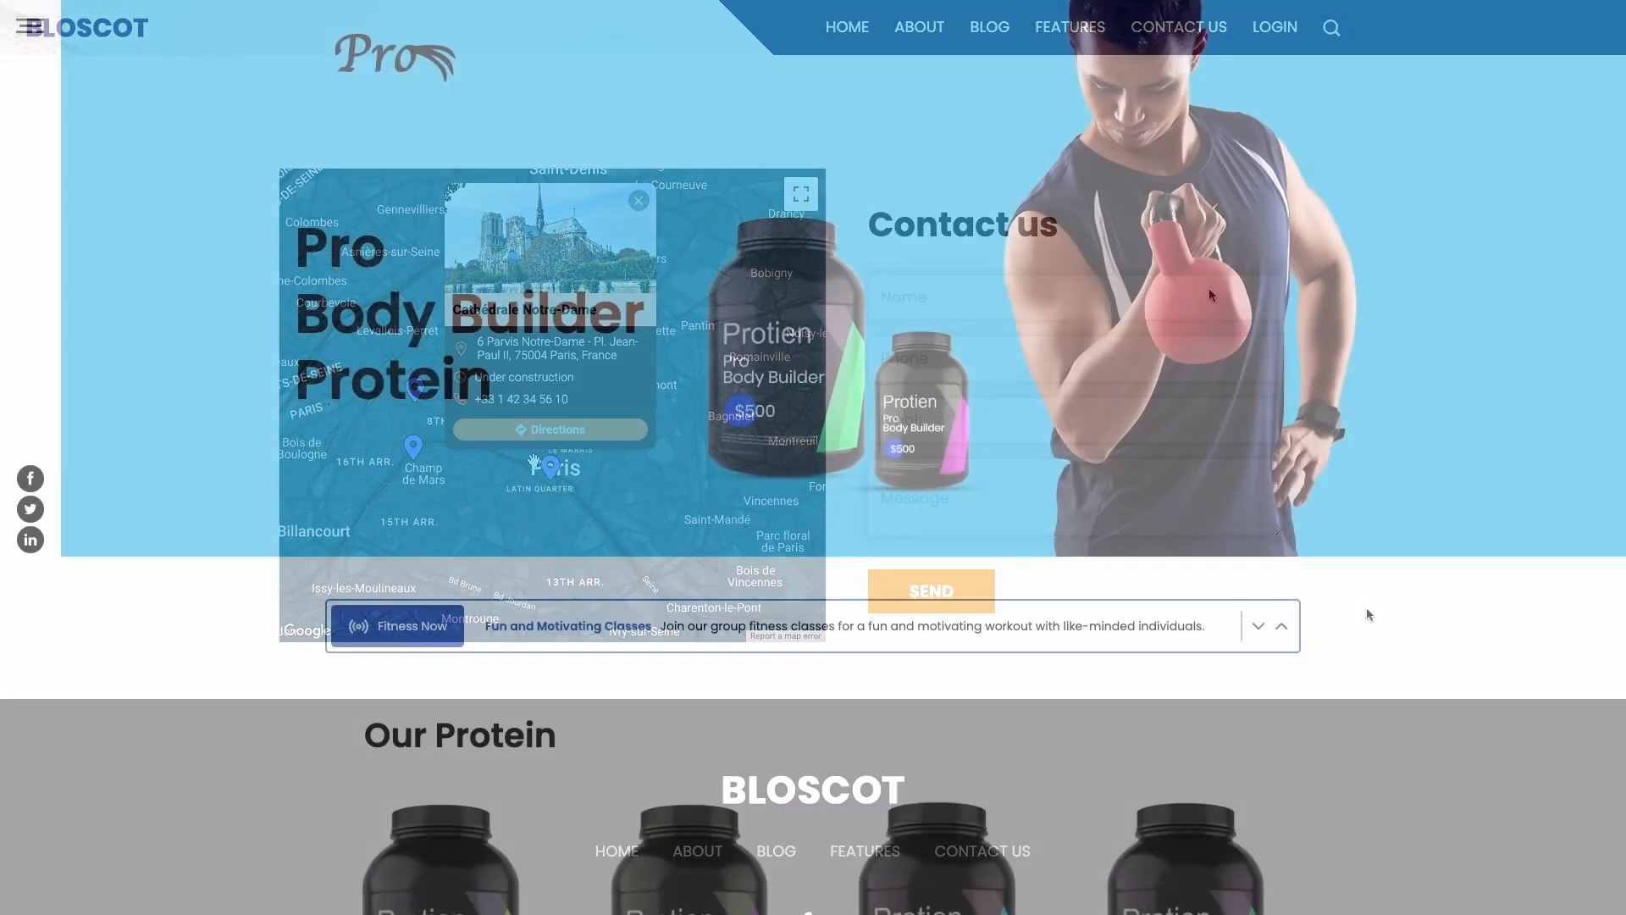